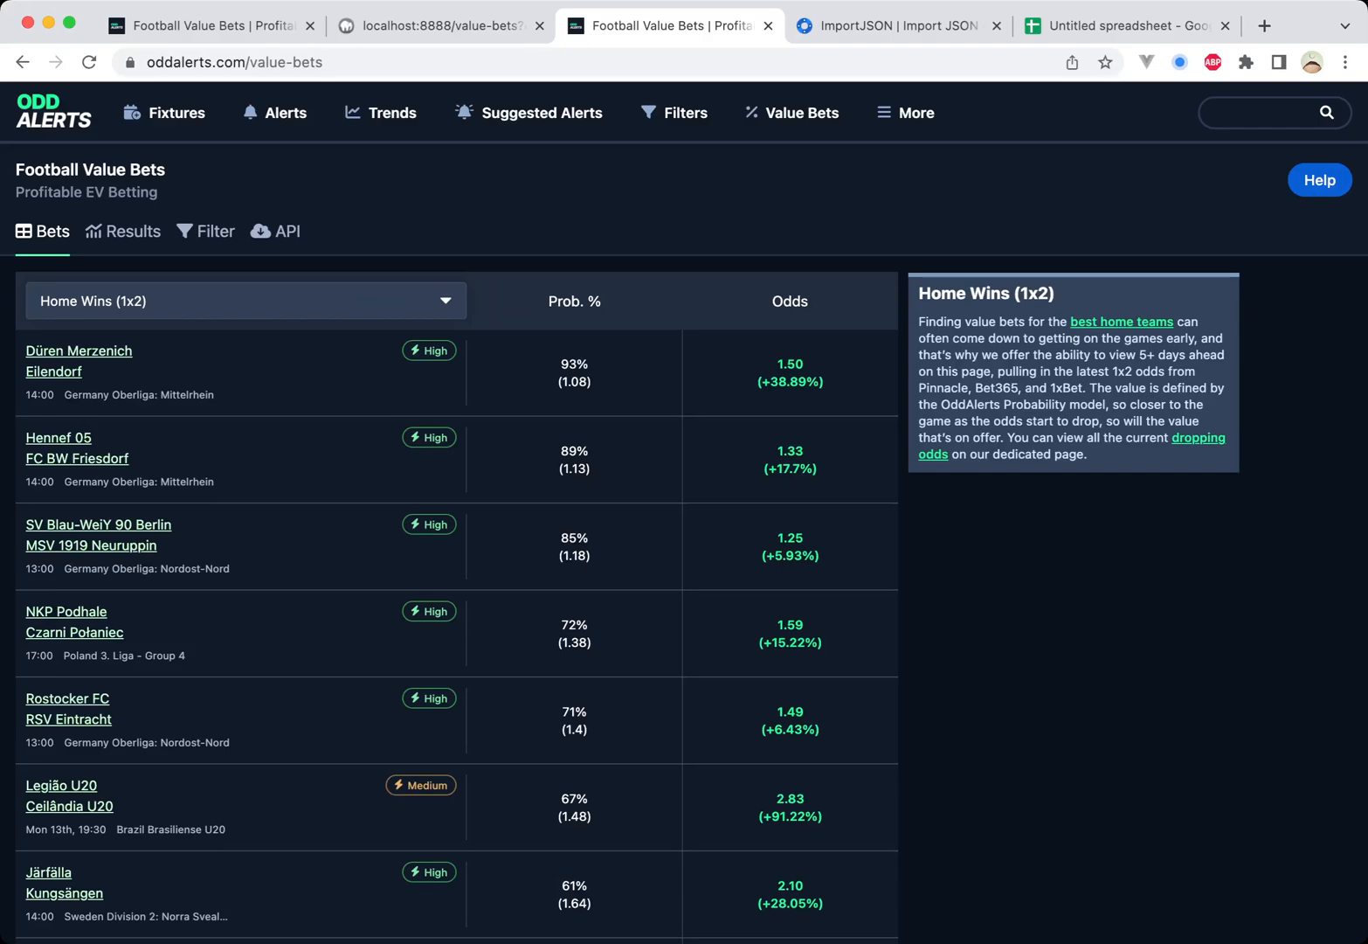
Check the OddAlerts value bets page, then return to the blank Untitled spreadsheet
{"action": "left_click", "coordinate": [1125, 25]}
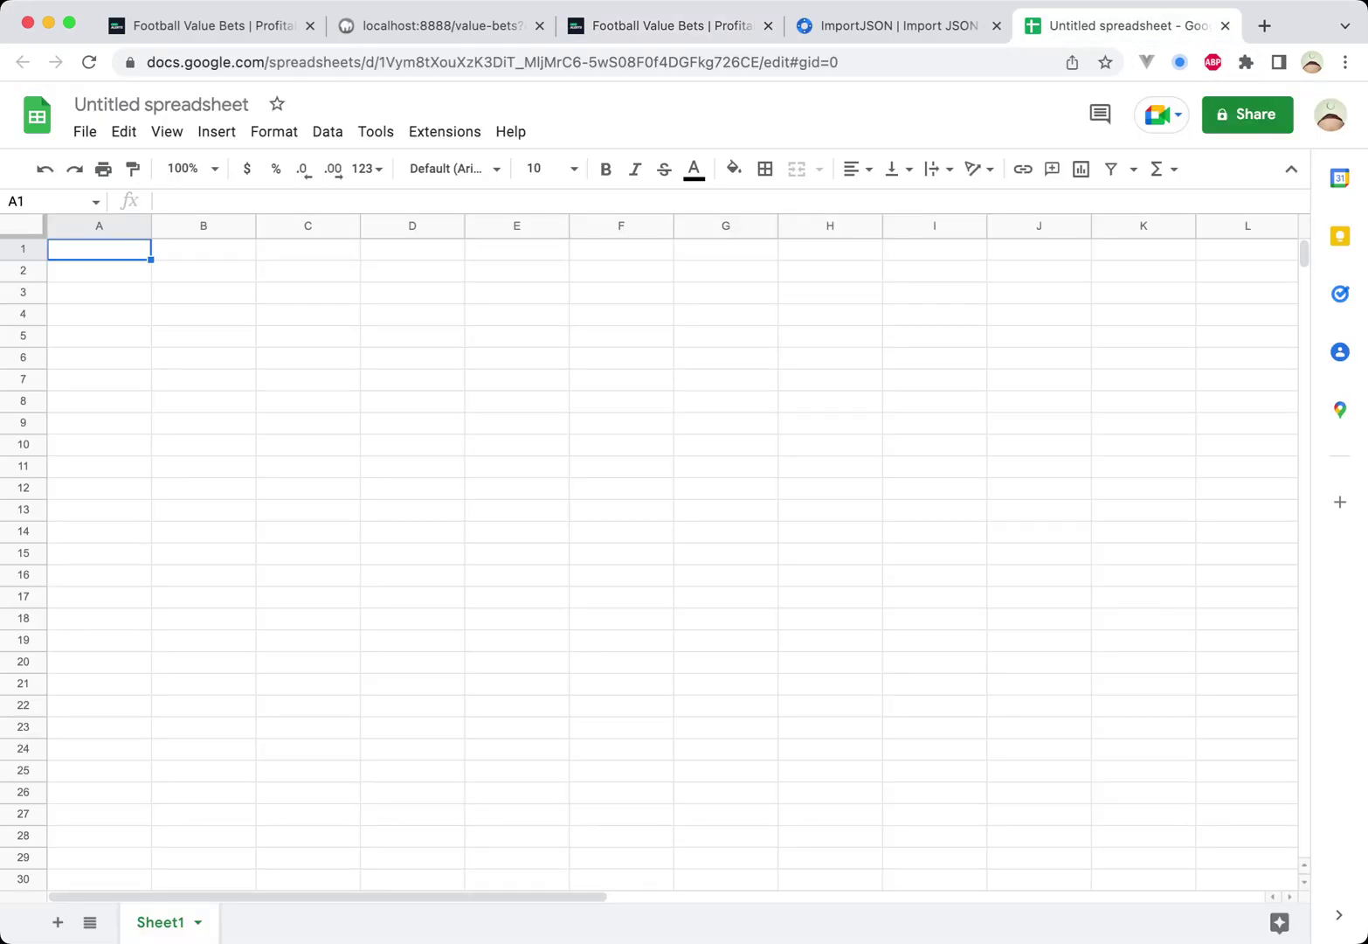
{"action": "left_click", "coordinate": [669, 25]}
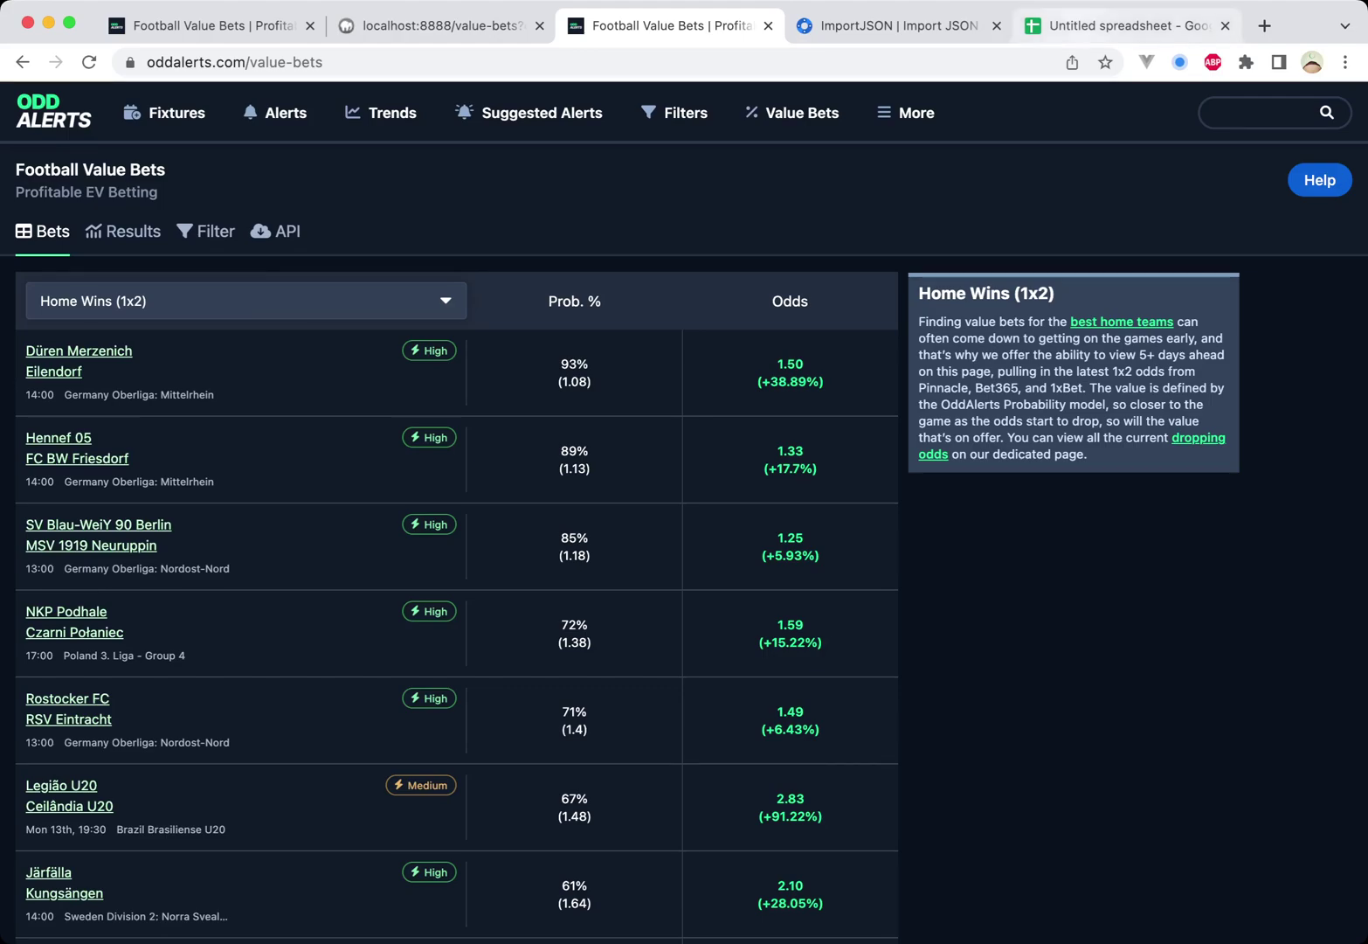
{"action": "left_click", "coordinate": [1125, 24]}
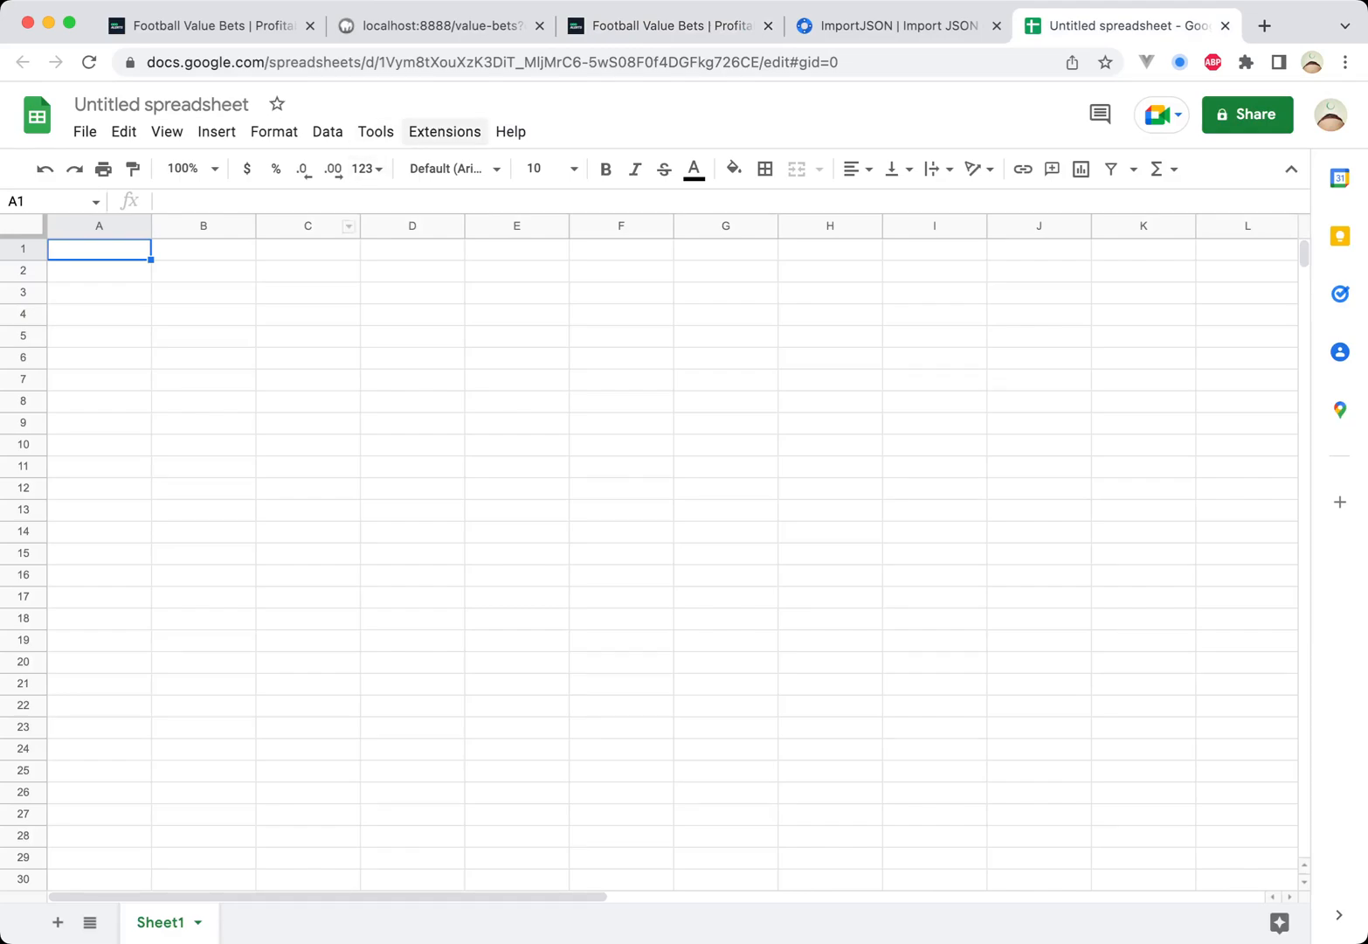
Launch the SyncWith | Any API add-on from the Extensions menu
{"action": "left_click", "coordinate": [443, 131]}
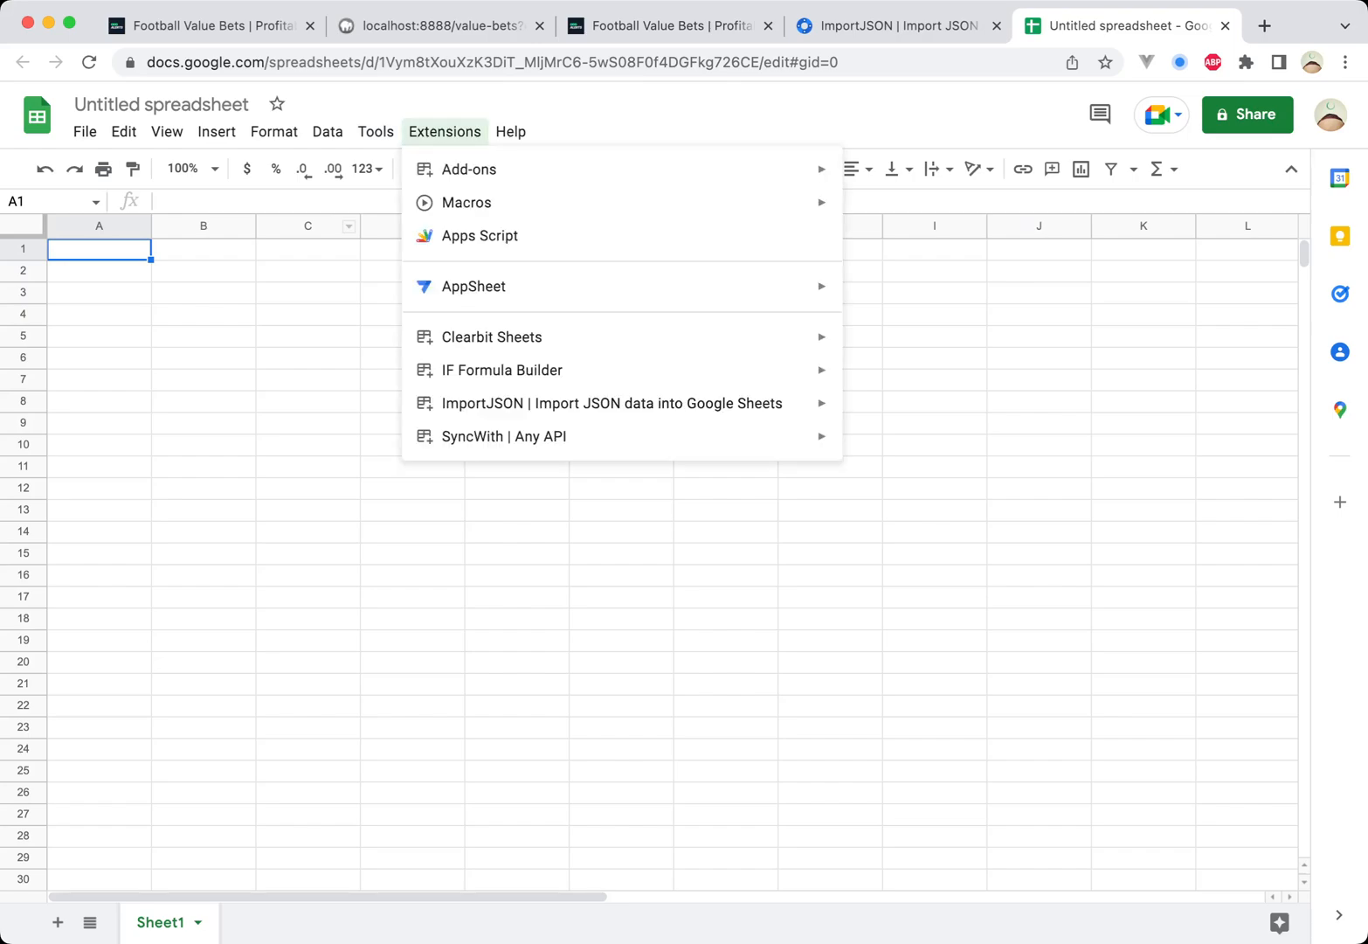
{"action": "mouse_move", "coordinate": [470, 168]}
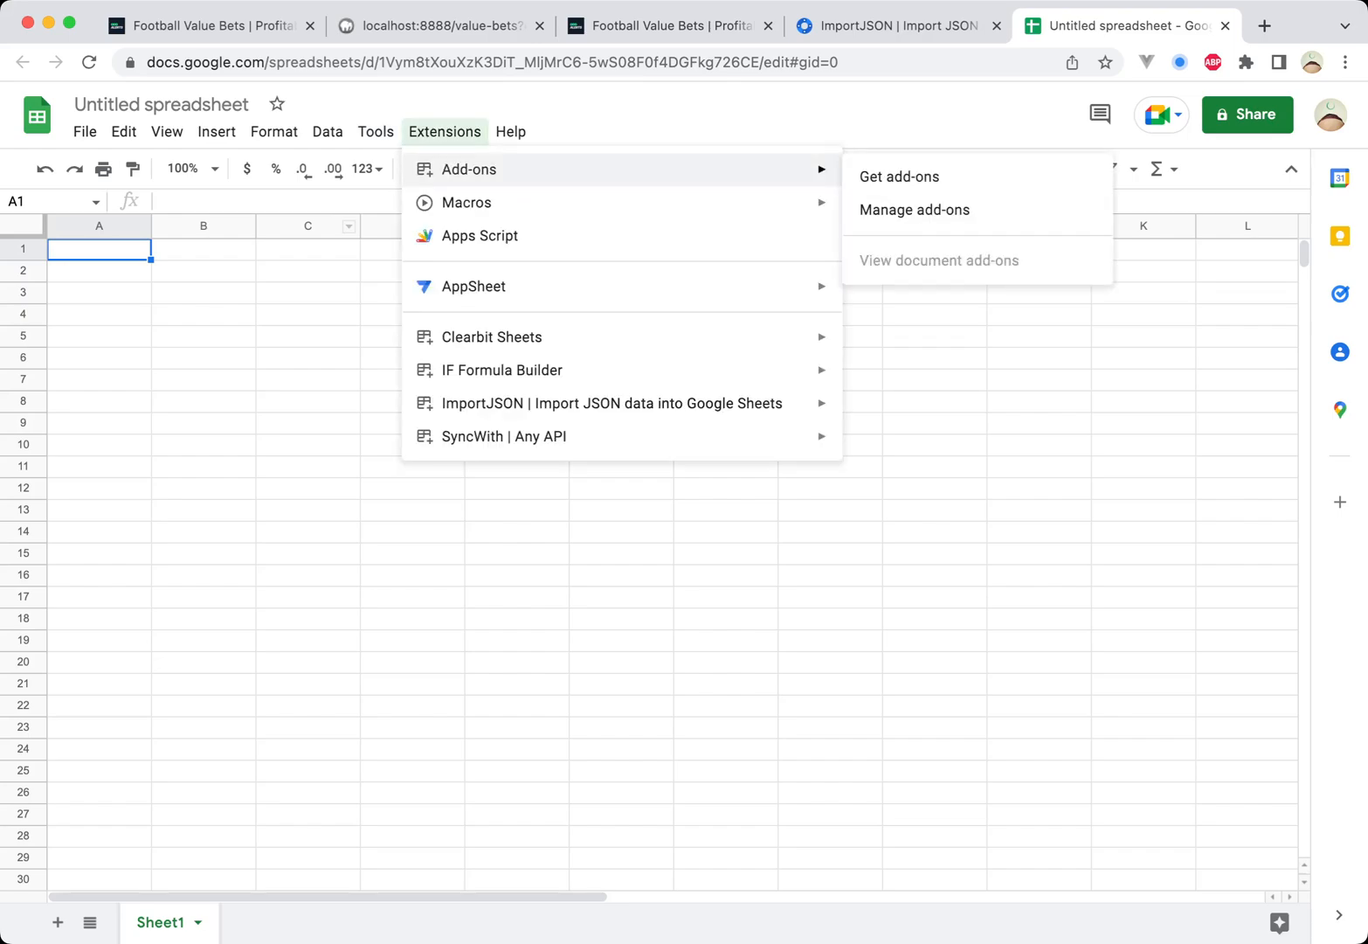
{"action": "mouse_move", "coordinate": [899, 176]}
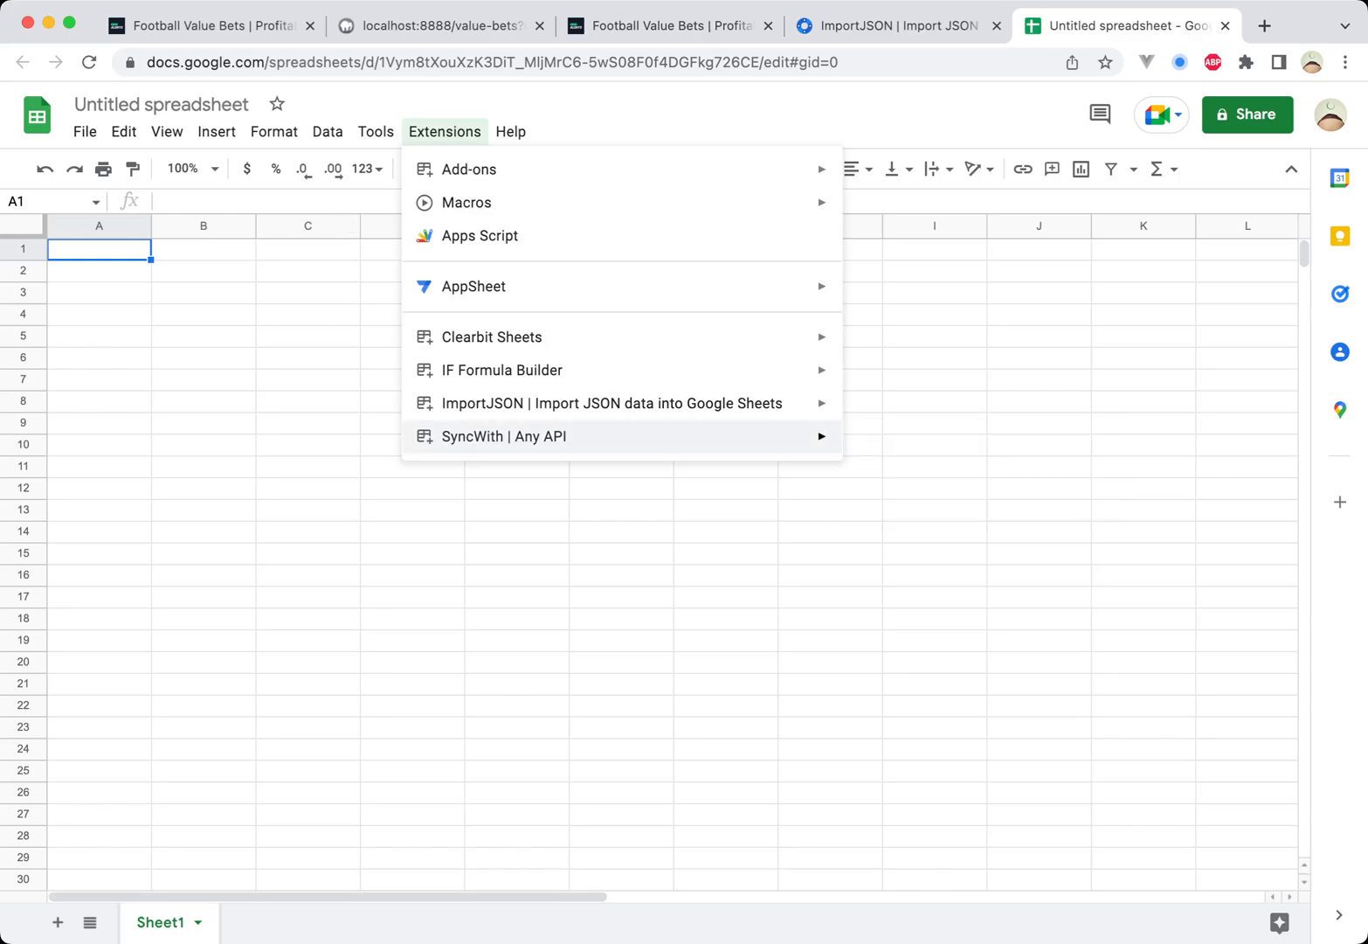
{"action": "left_click", "coordinate": [504, 436]}
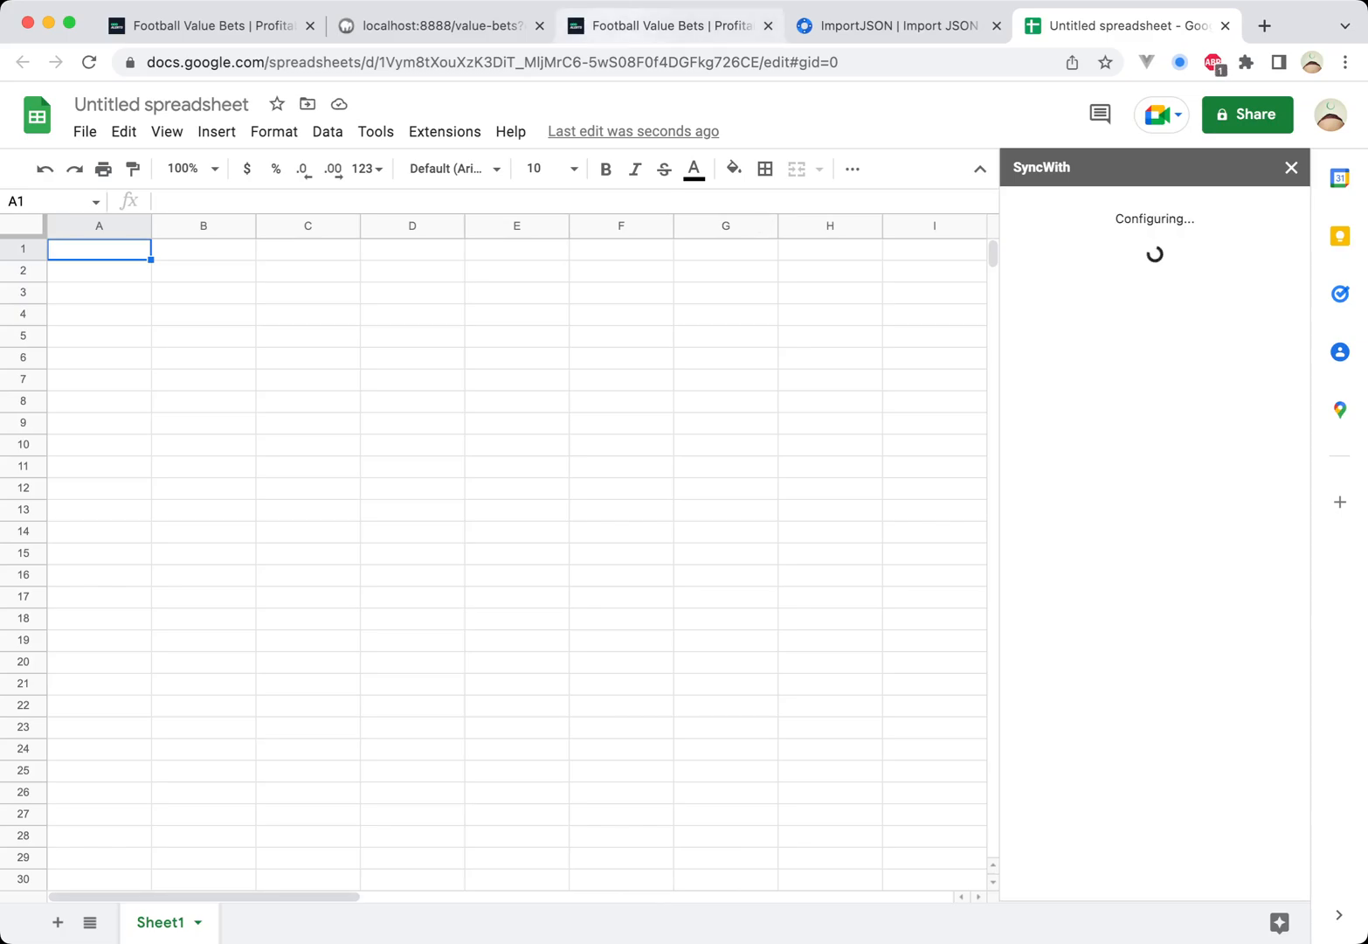
Glance at the OddAlerts page, then scroll the SyncWith catalog toward a custom connection
{"action": "left_click", "coordinate": [670, 24]}
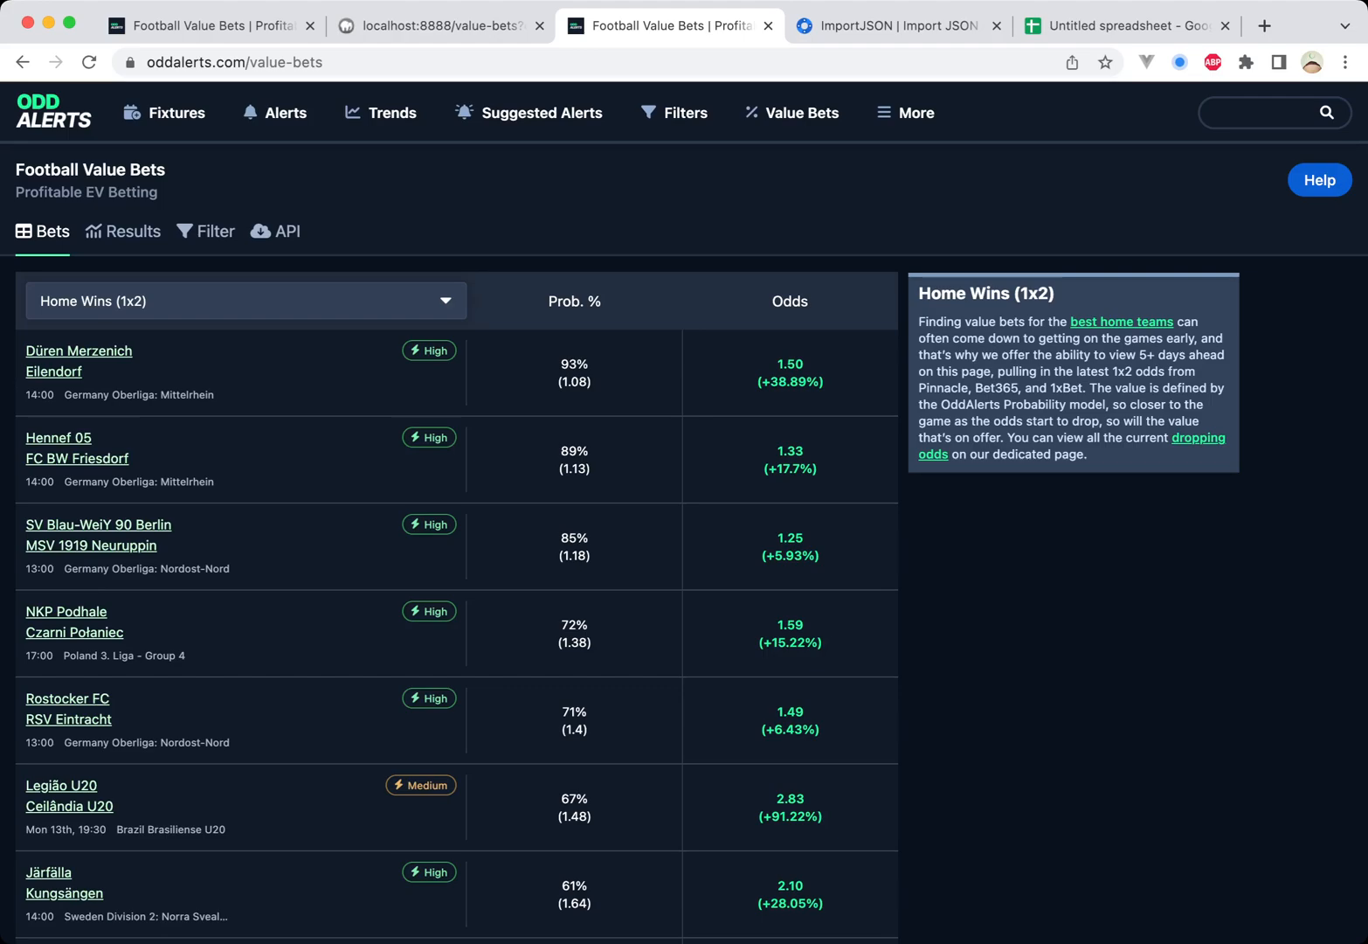
{"action": "left_click", "coordinate": [1132, 25]}
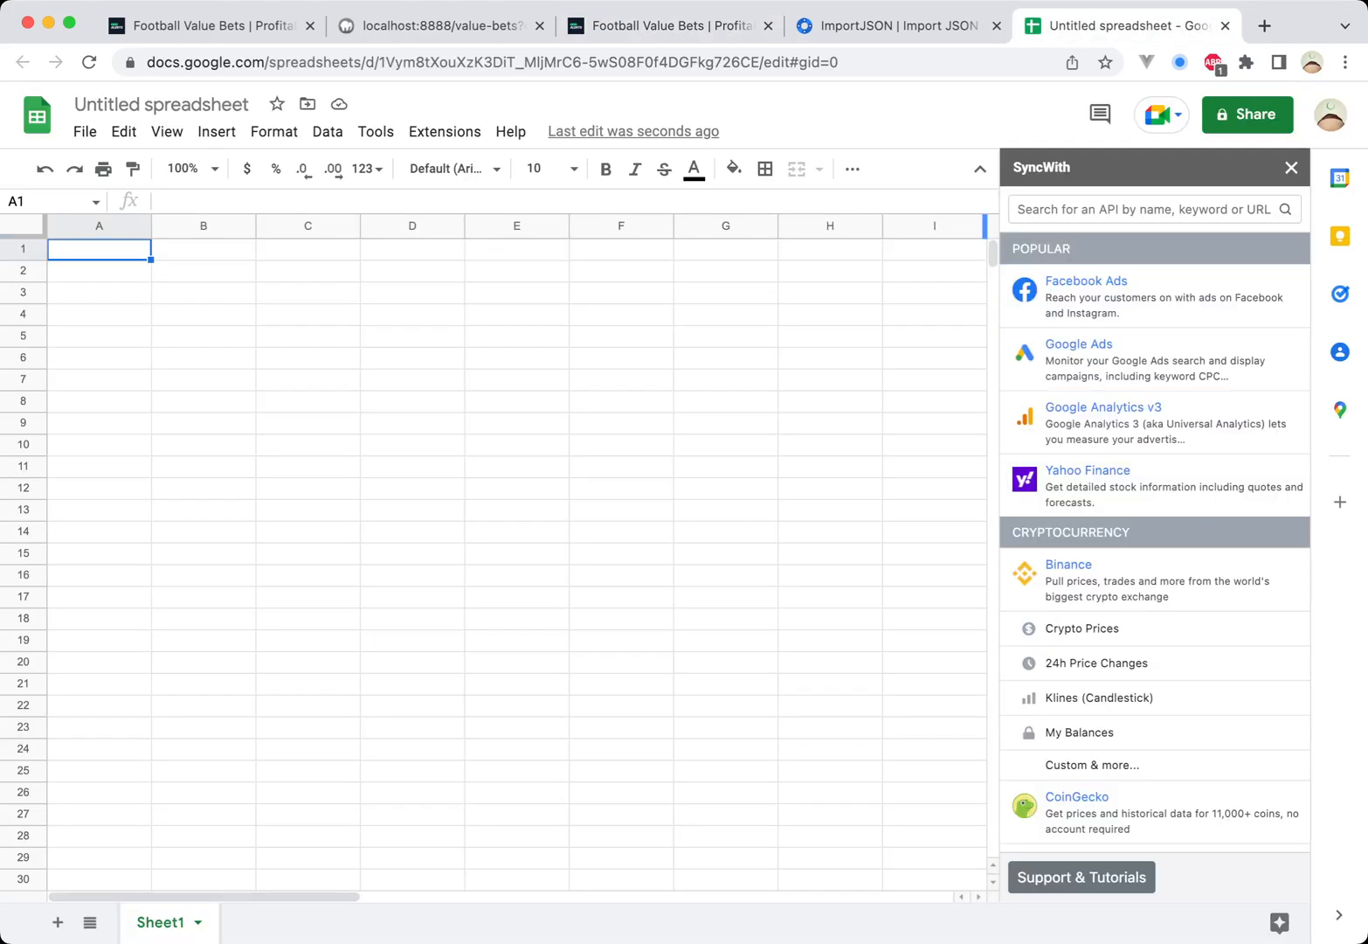
{"action": "scroll", "scroll_direction": "down", "scroll_amount": 3}
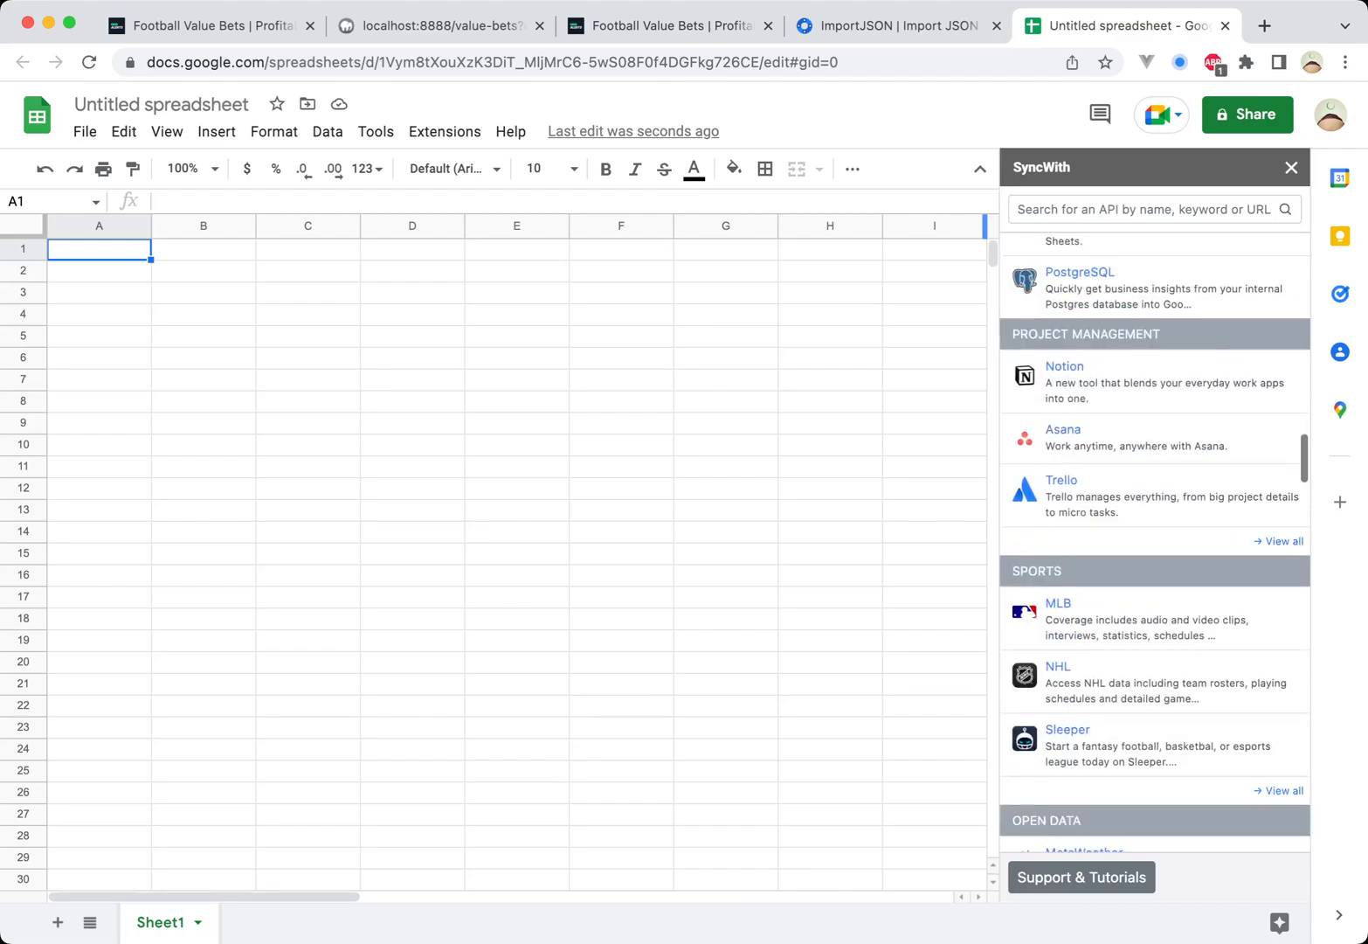
{"action": "scroll", "scroll_direction": "down", "scroll_amount": 3}
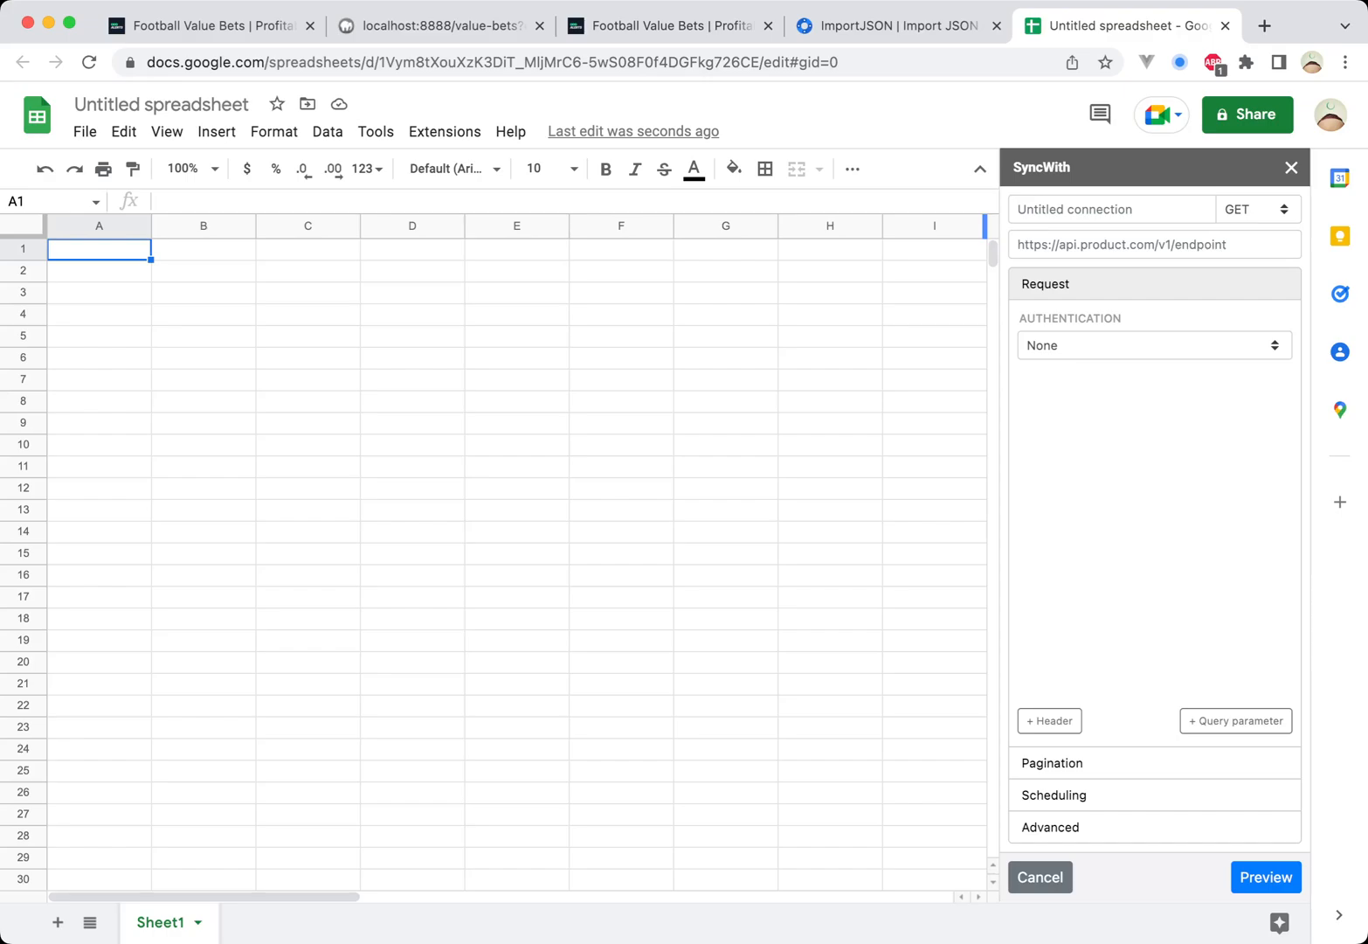
{"action": "type", "text": "Value Bets Upcoming"}
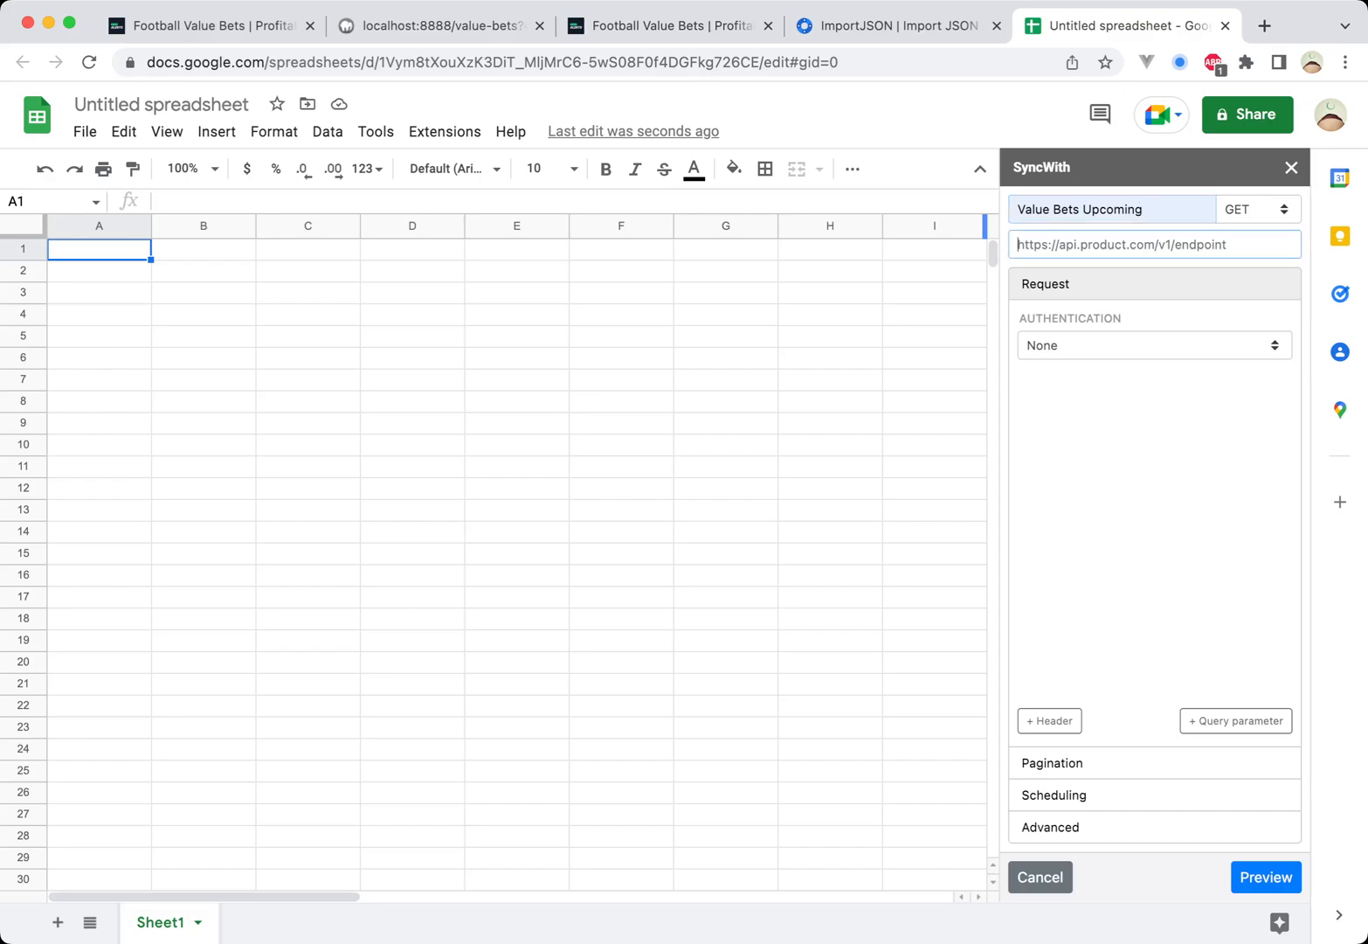
{"action": "type", "text": "https://oddalerts.com/value-bets"}
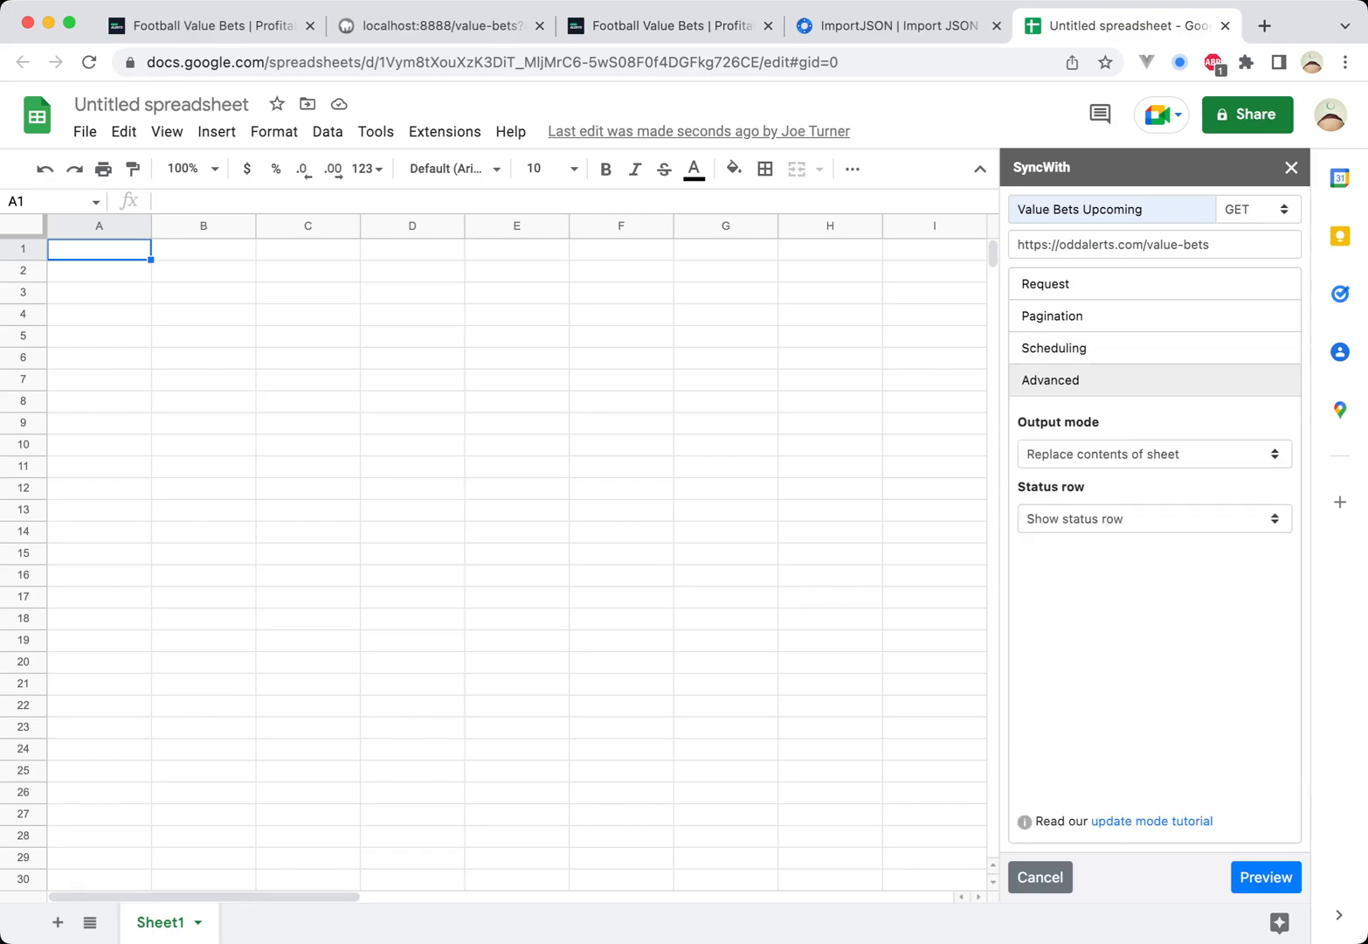
{"action": "left_click", "coordinate": [1054, 348]}
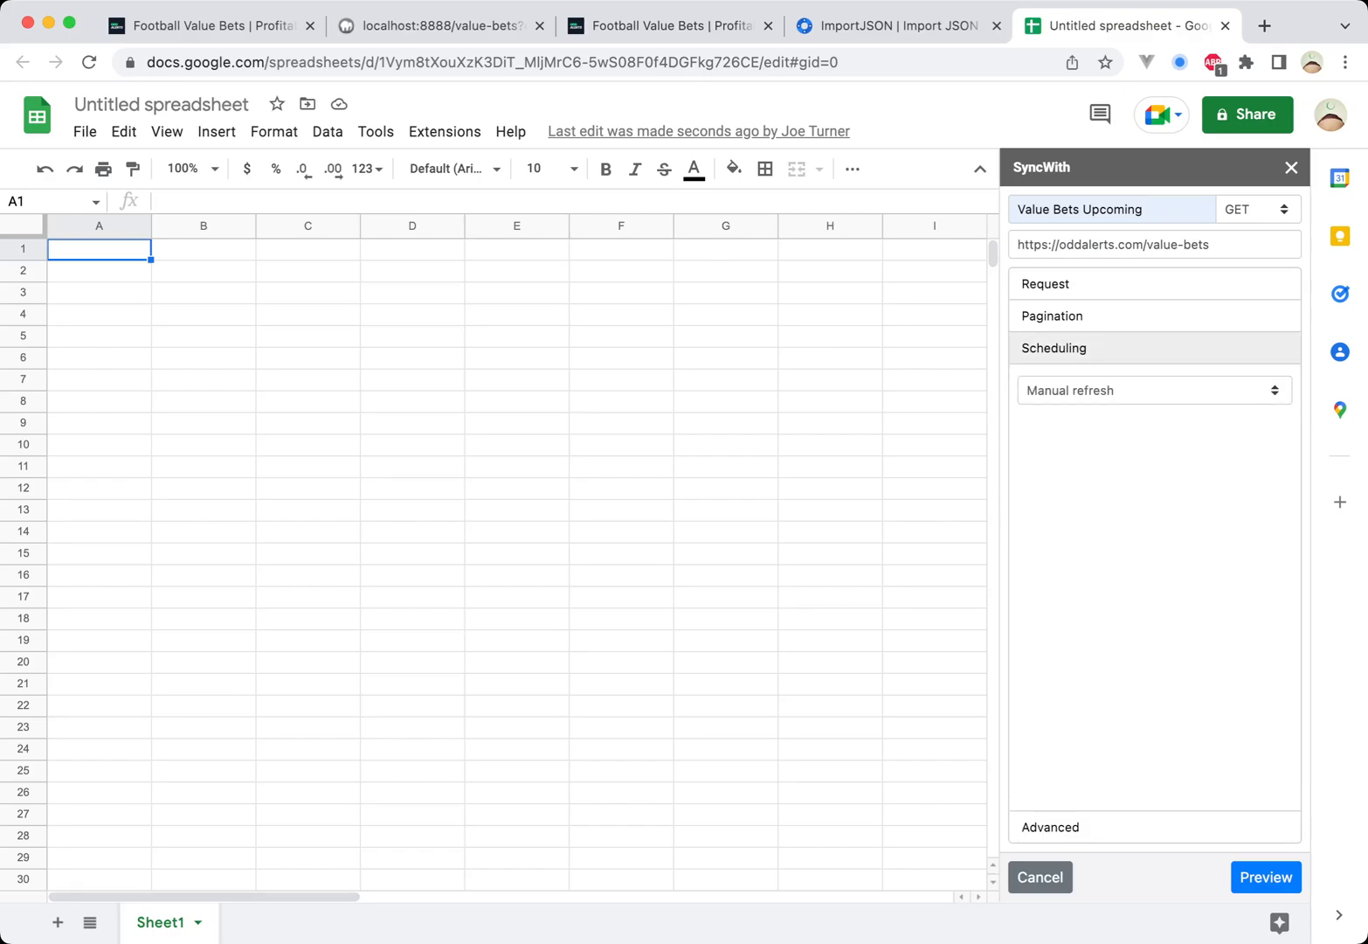
{"action": "left_click", "coordinate": [1261, 877]}
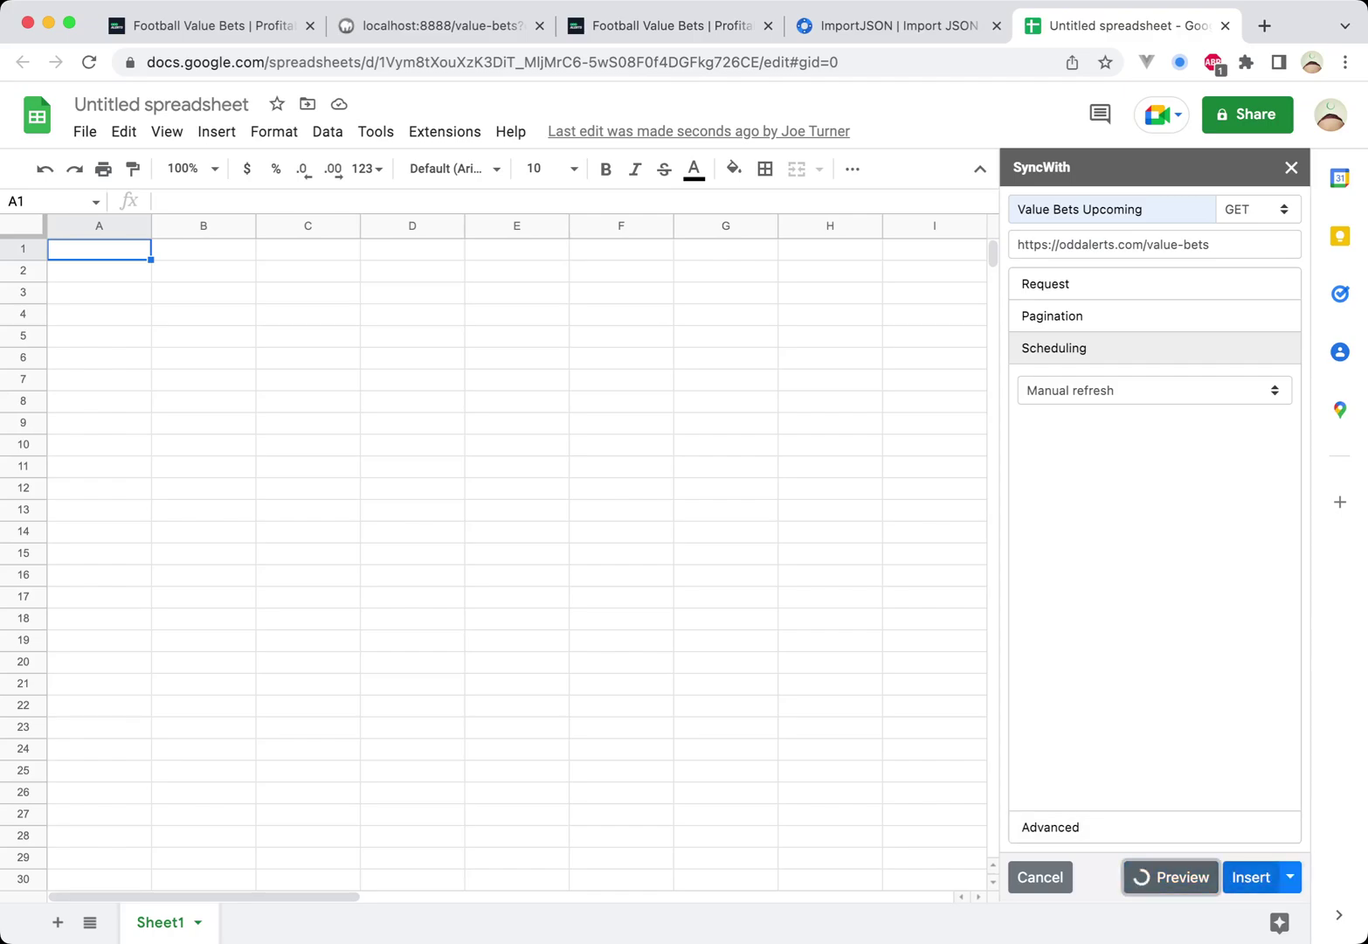
Review the full data preview, enable Pagination, and insert the value-bets data into the sheet
{"action": "left_click", "coordinate": [1174, 877]}
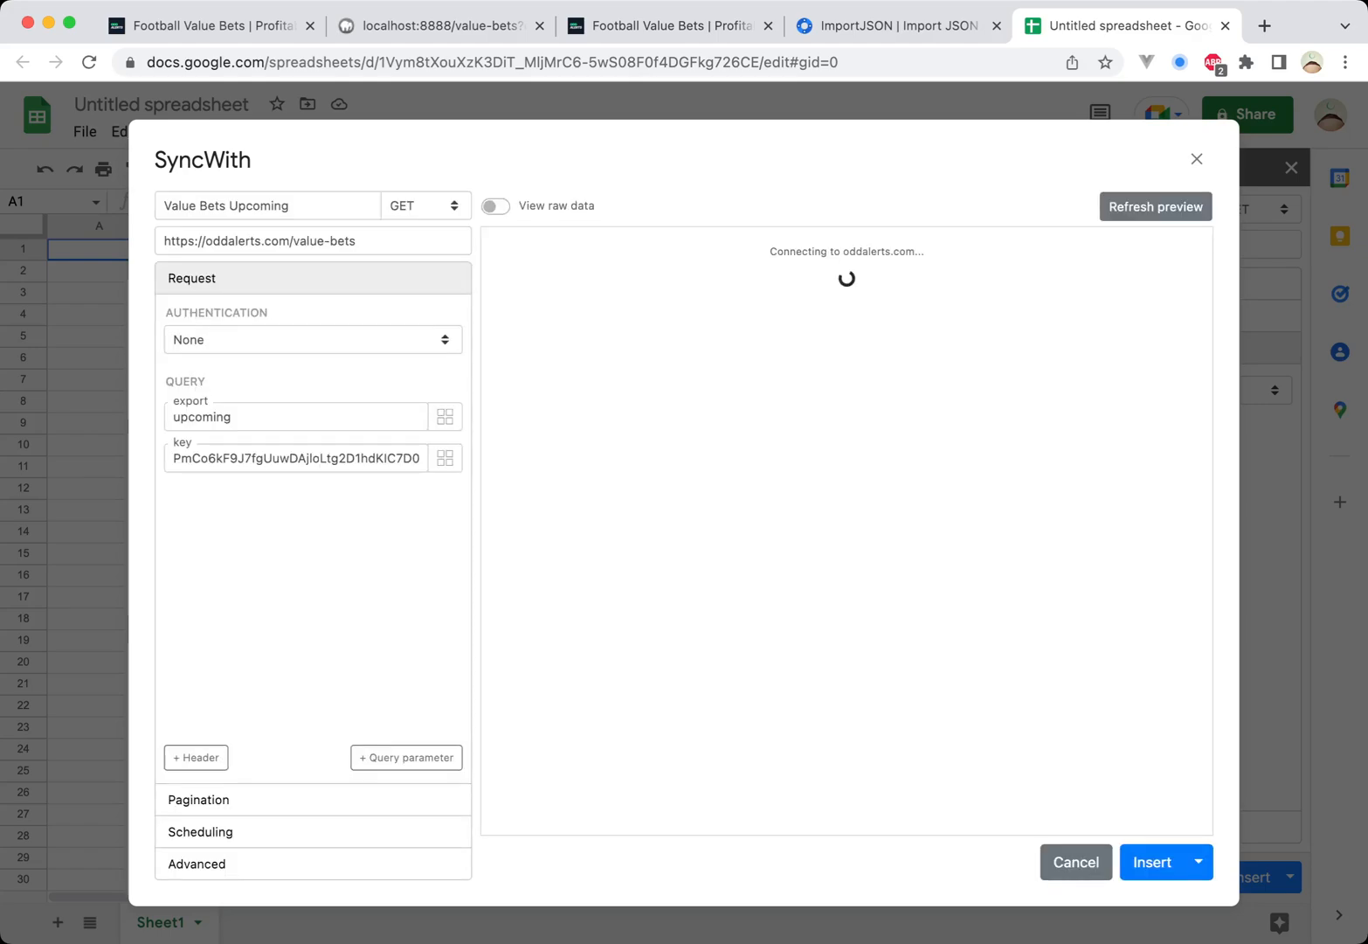
{"action": "left_click", "coordinate": [1156, 206]}
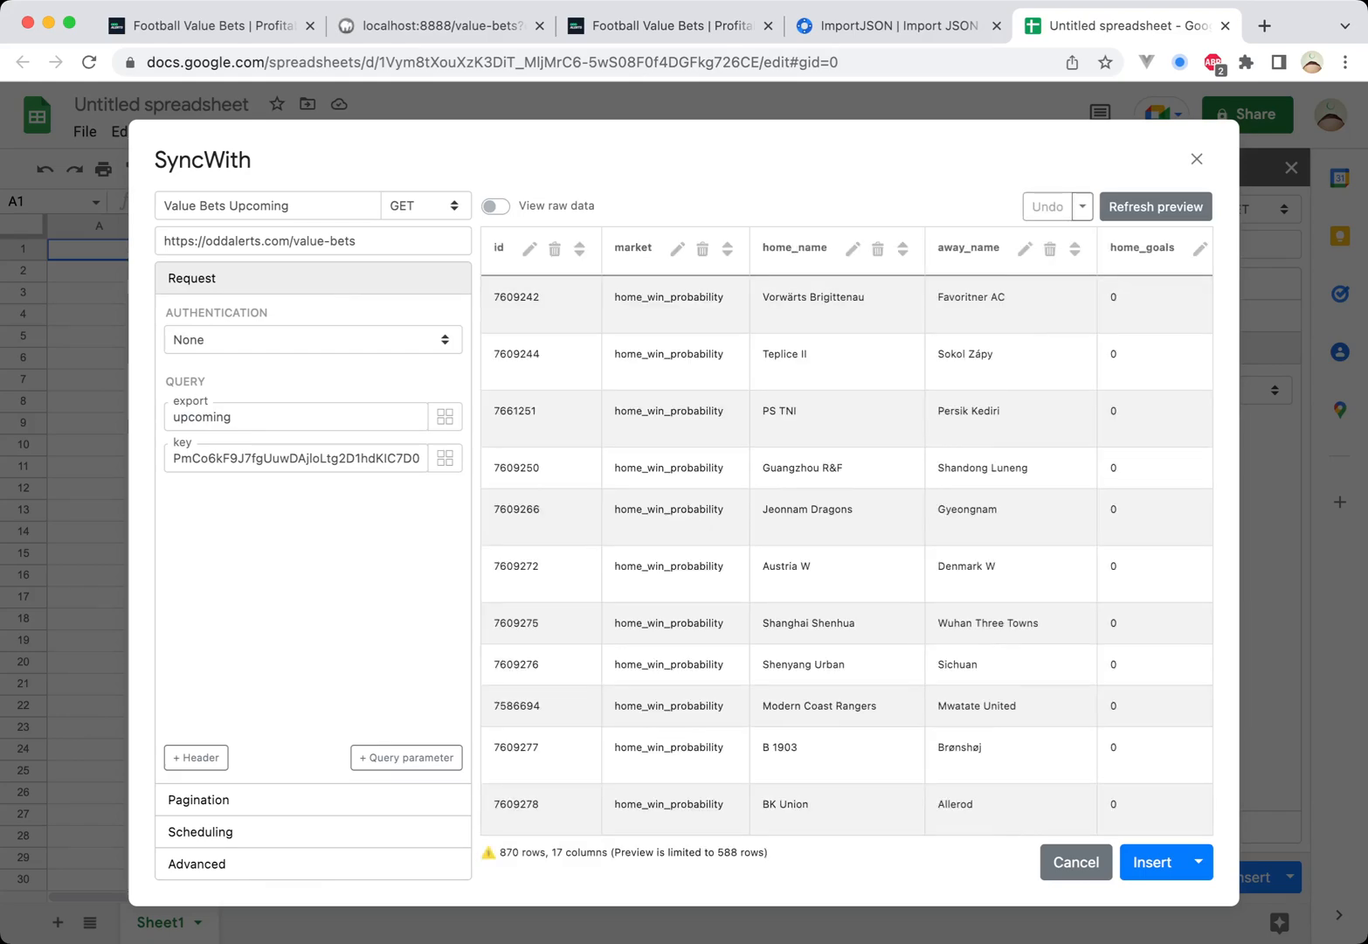
{"action": "scroll", "scroll_direction": "right", "scroll_amount": 3}
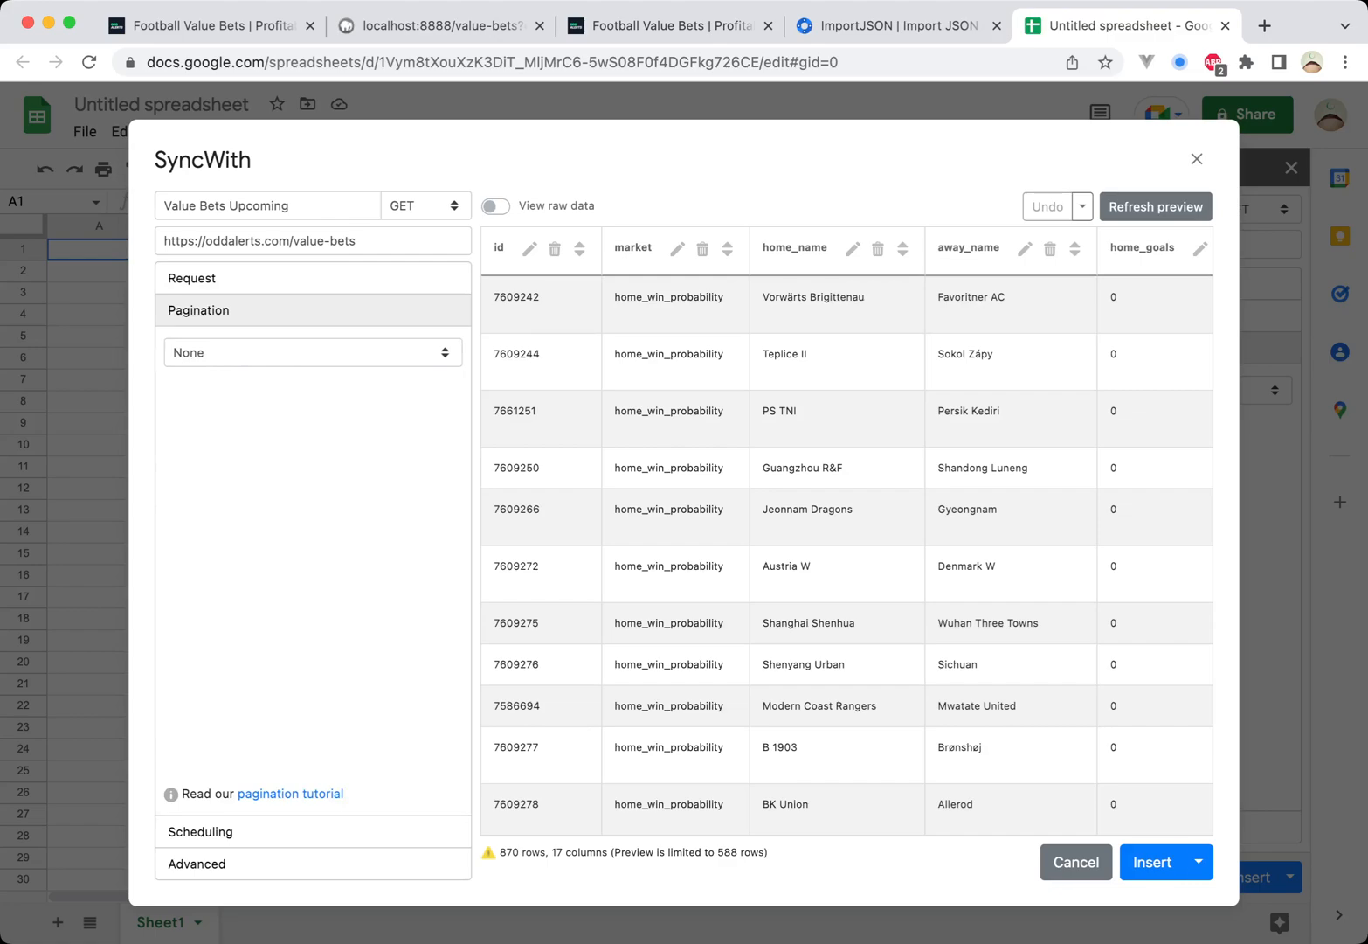
{"action": "left_click", "coordinate": [1152, 861]}
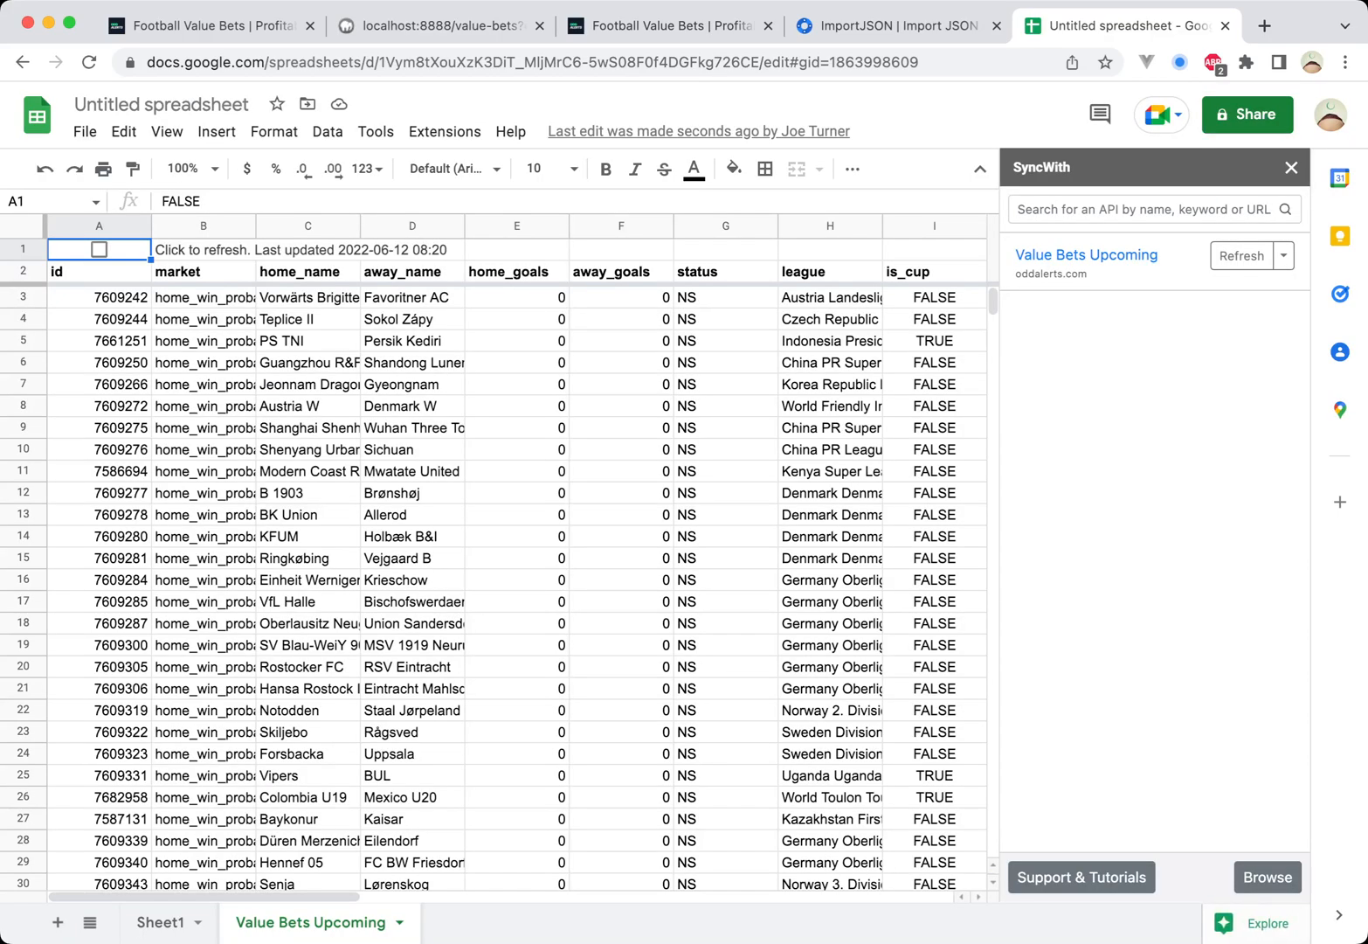
{"action": "scroll", "scroll_direction": "right", "scroll_amount": 3}
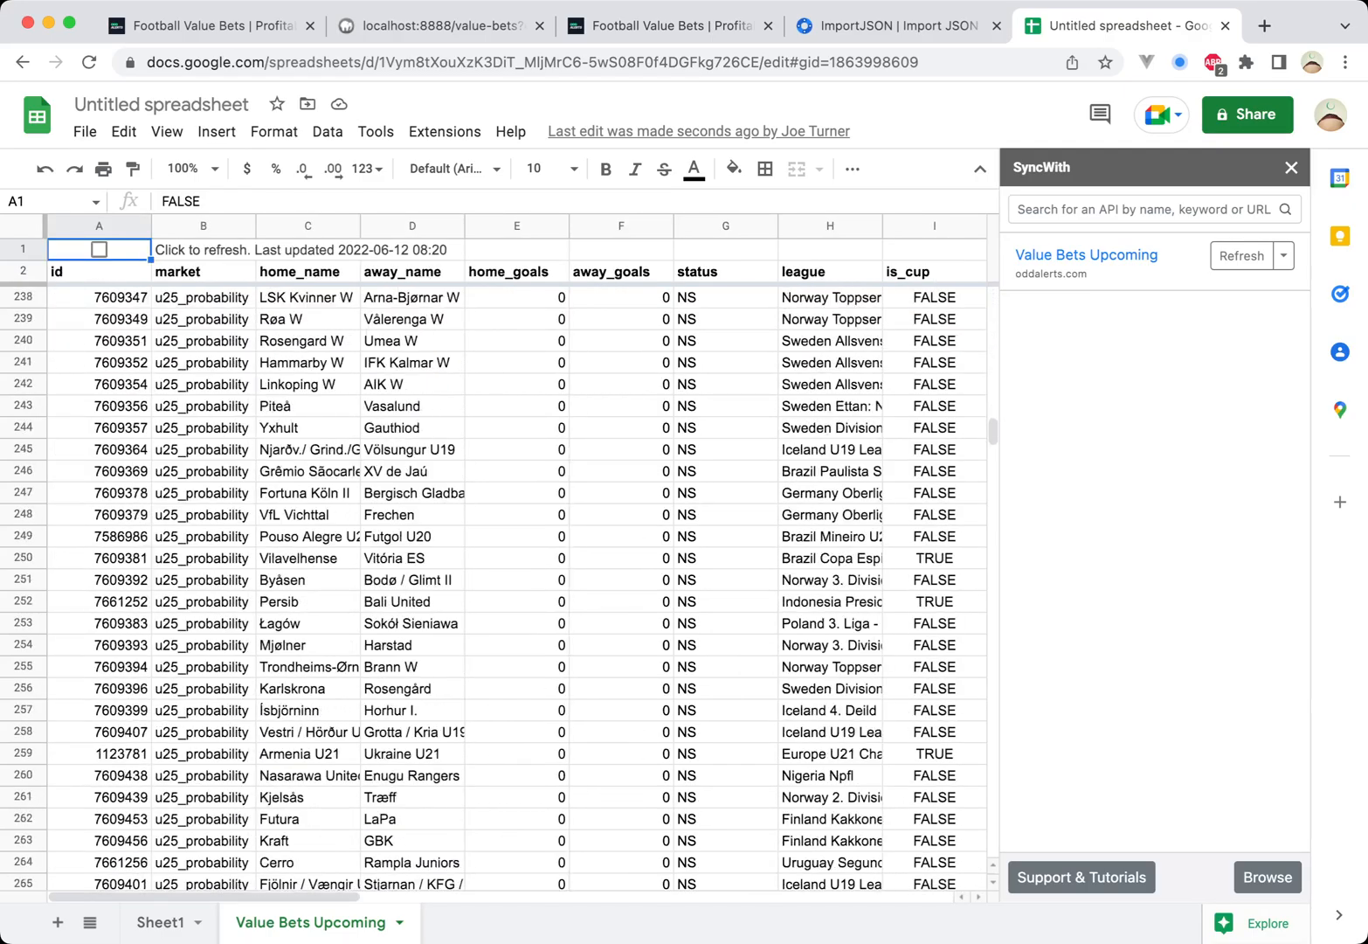
{"action": "scroll", "scroll_direction": "down", "scroll_amount": 3}
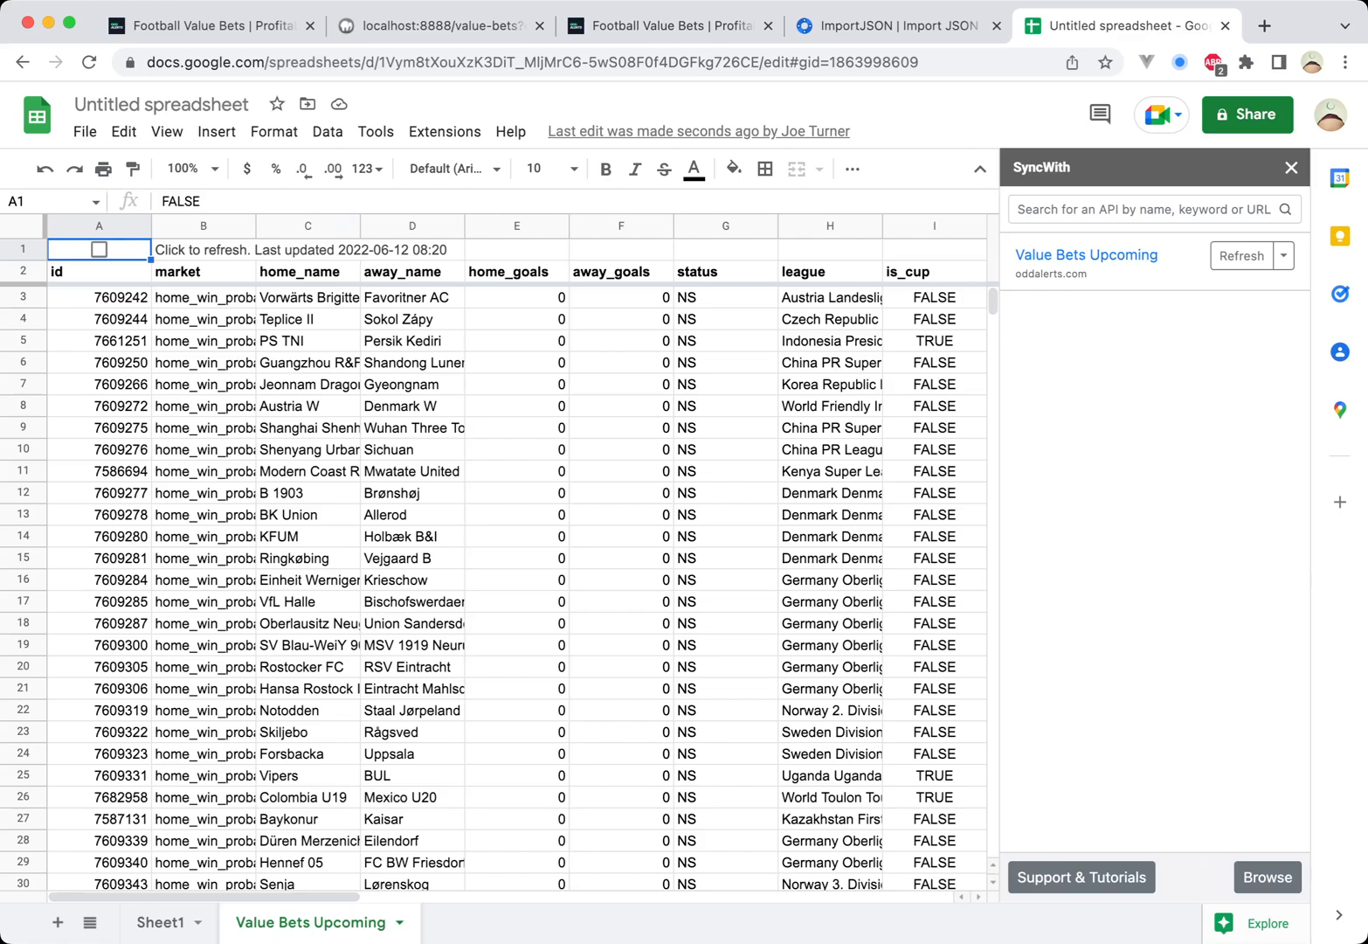
{"action": "scroll", "scroll_direction": "right", "scroll_amount": 3}
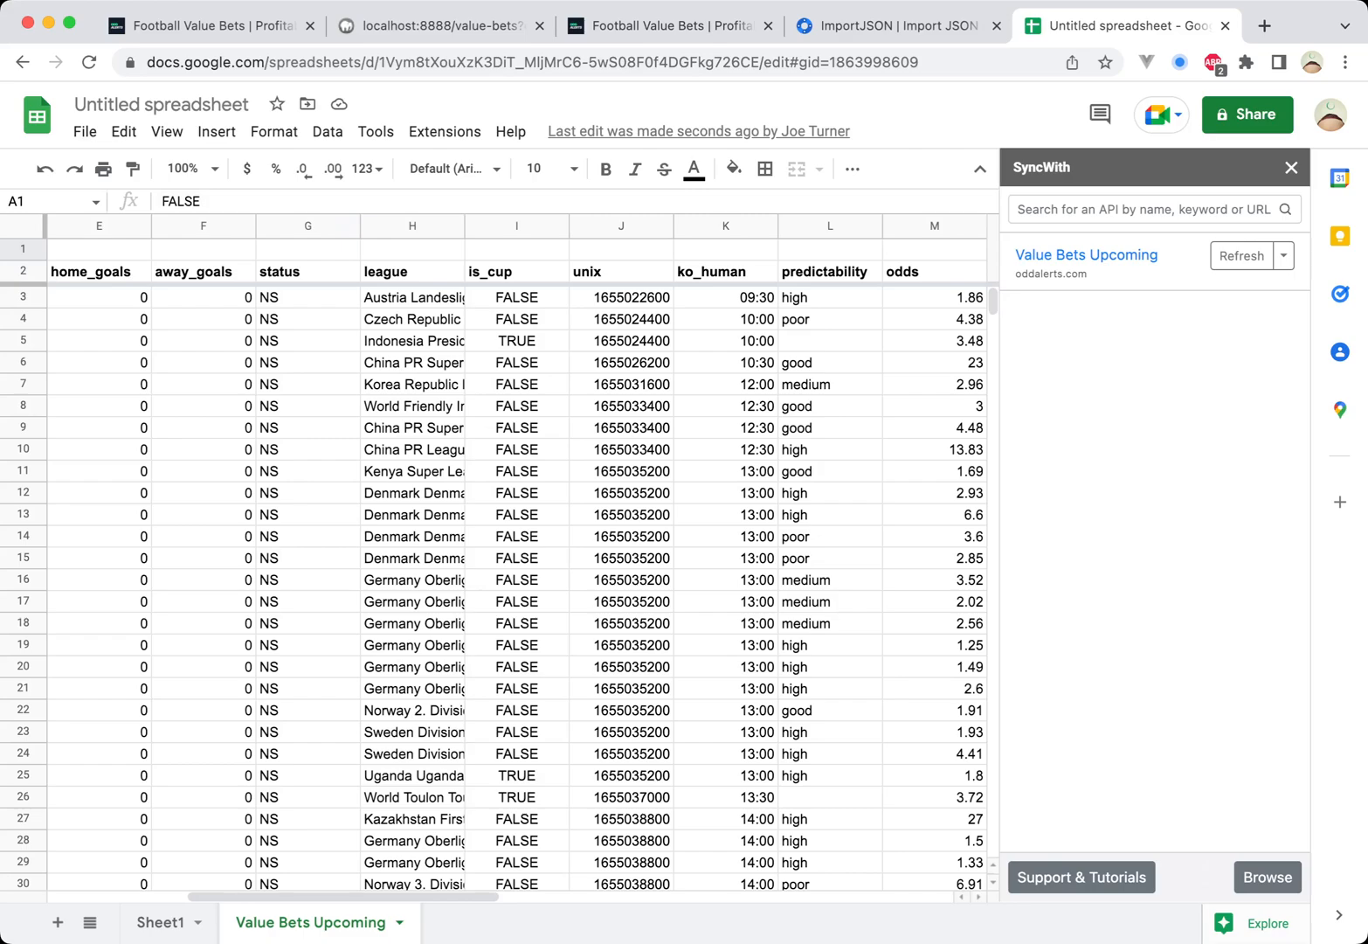
{"action": "scroll", "scroll_direction": "right", "scroll_amount": 3}
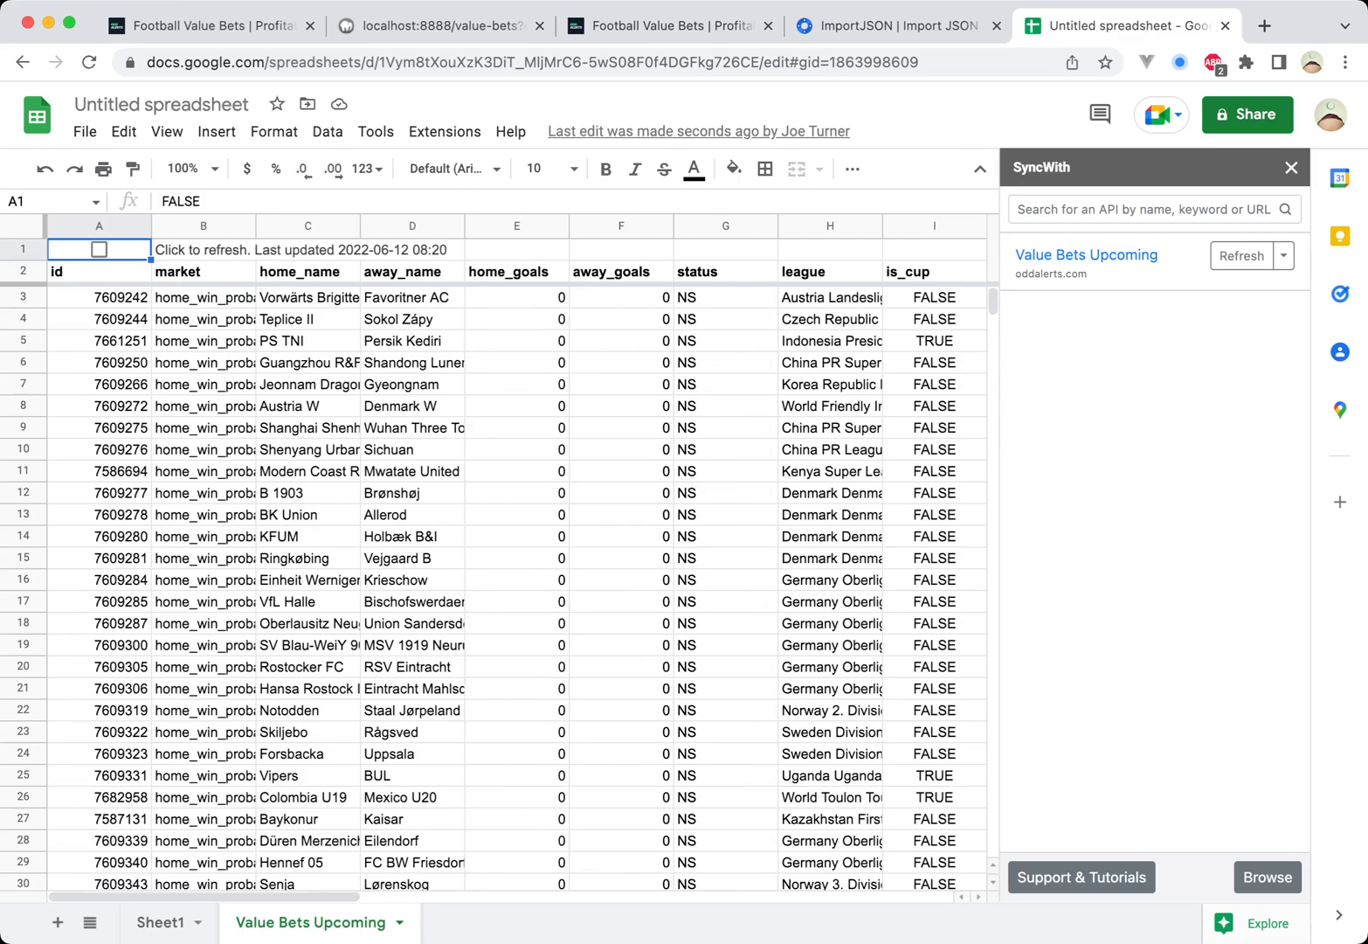
Tick the A1 refresh checkbox to re-fetch the data and scroll through the updated rows
{"action": "left_click", "coordinate": [99, 249]}
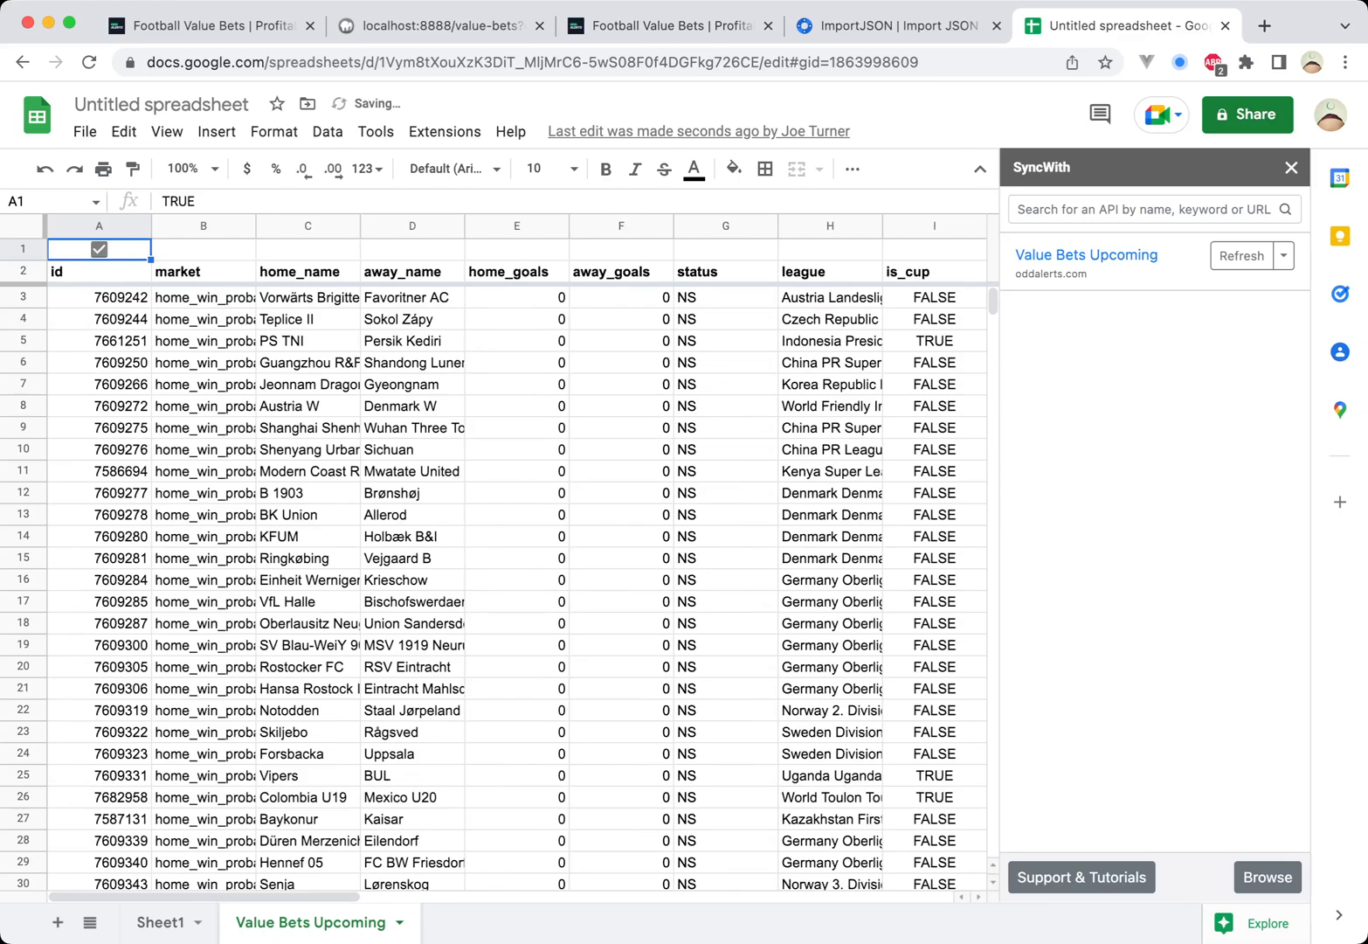
{"action": "left_click", "coordinate": [1241, 256]}
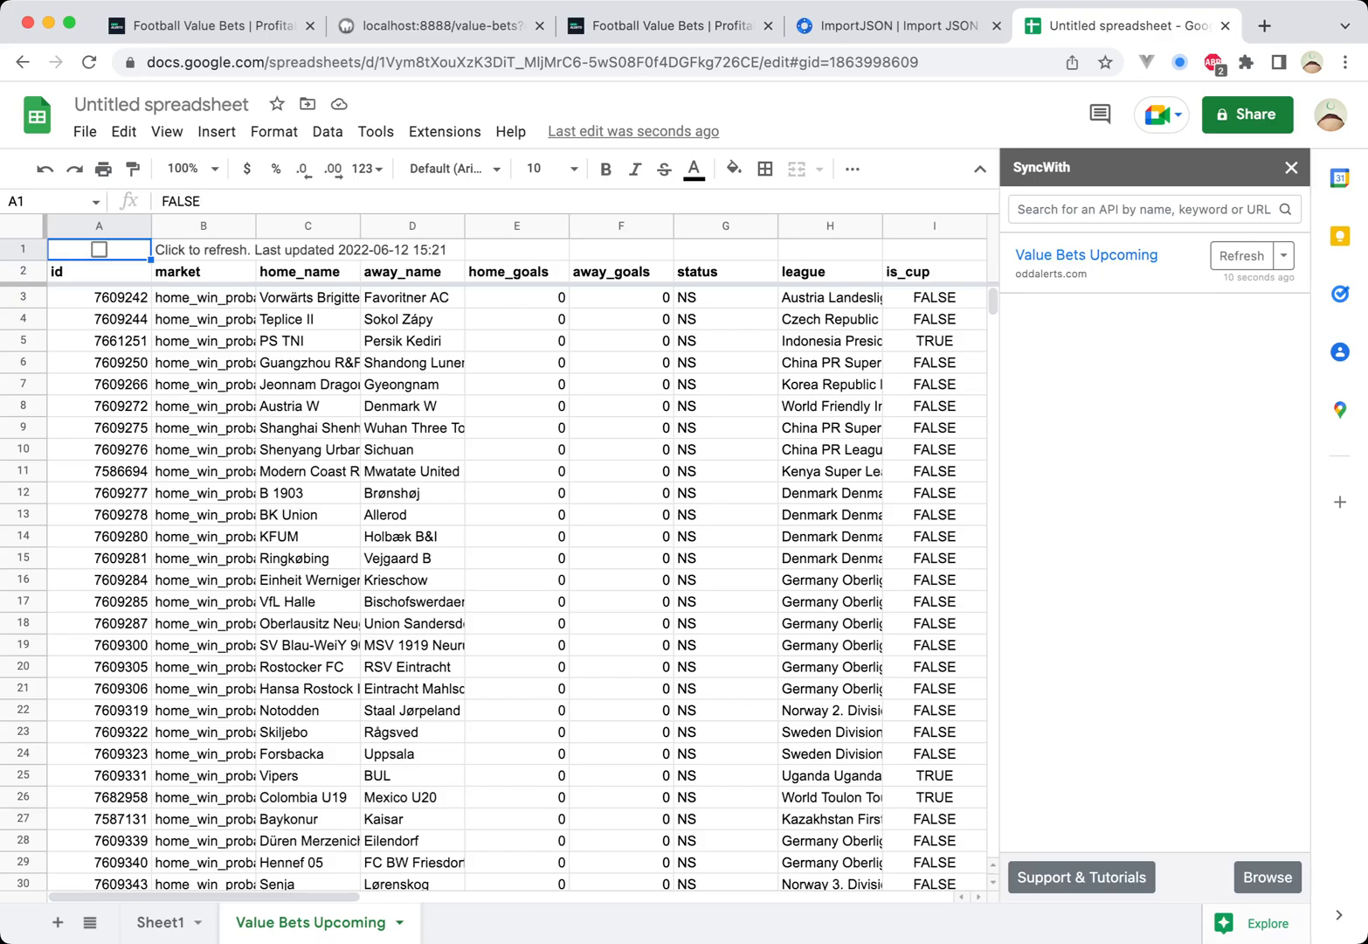
{"action": "scroll", "scroll_direction": "down", "scroll_amount": 3}
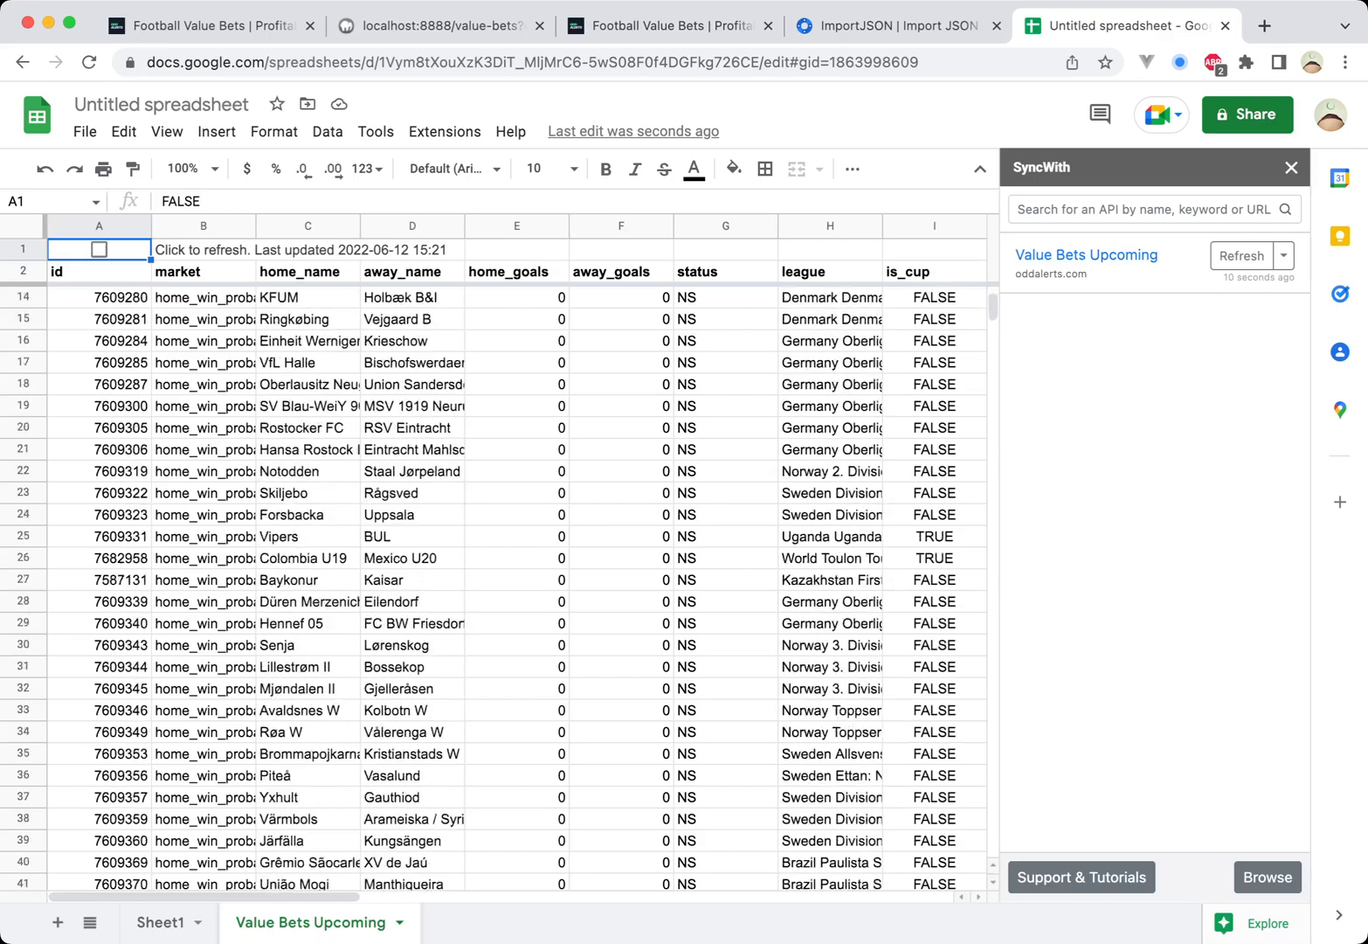
{"action": "scroll", "scroll_direction": "down", "scroll_amount": 3}
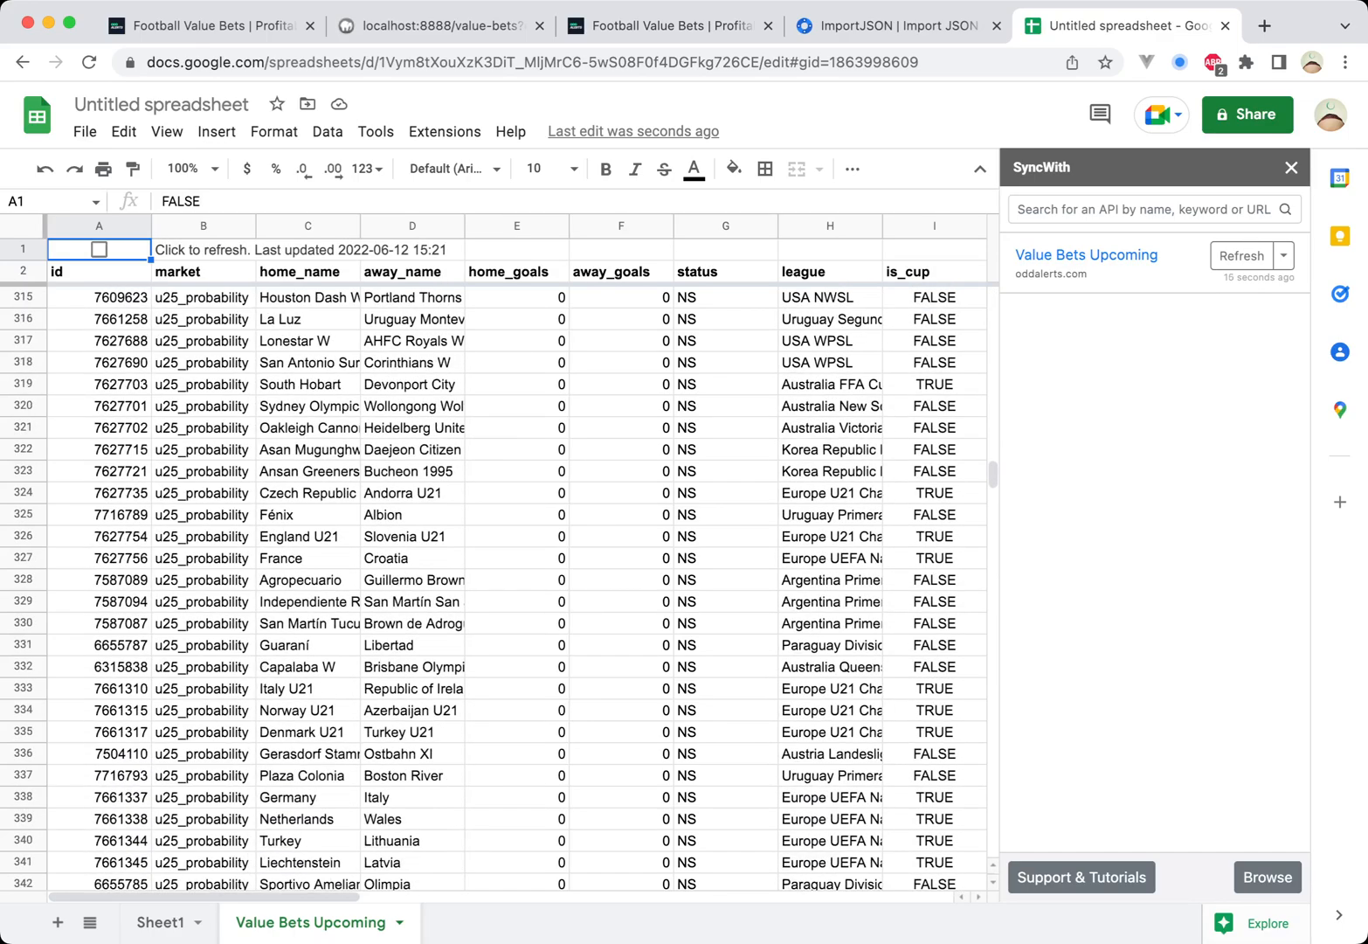